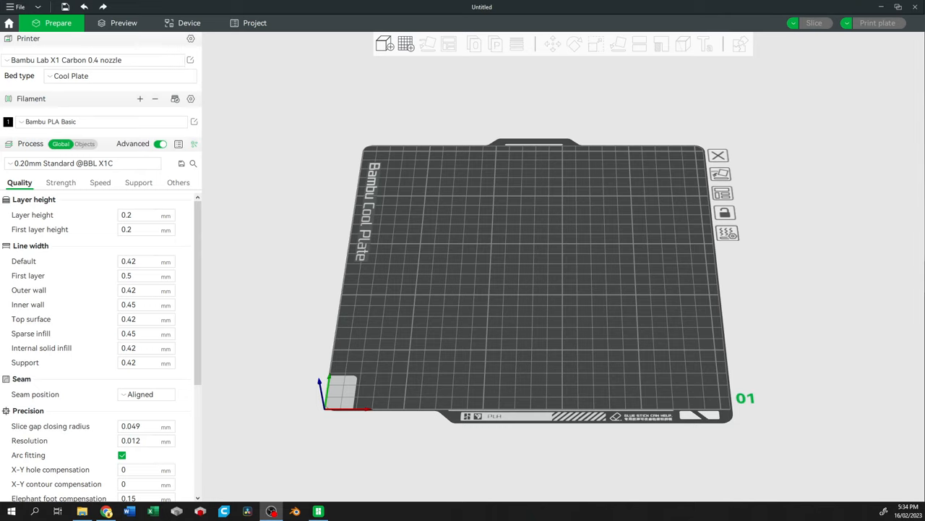
{"action": "mouse_move", "coordinate": [411, 233]}
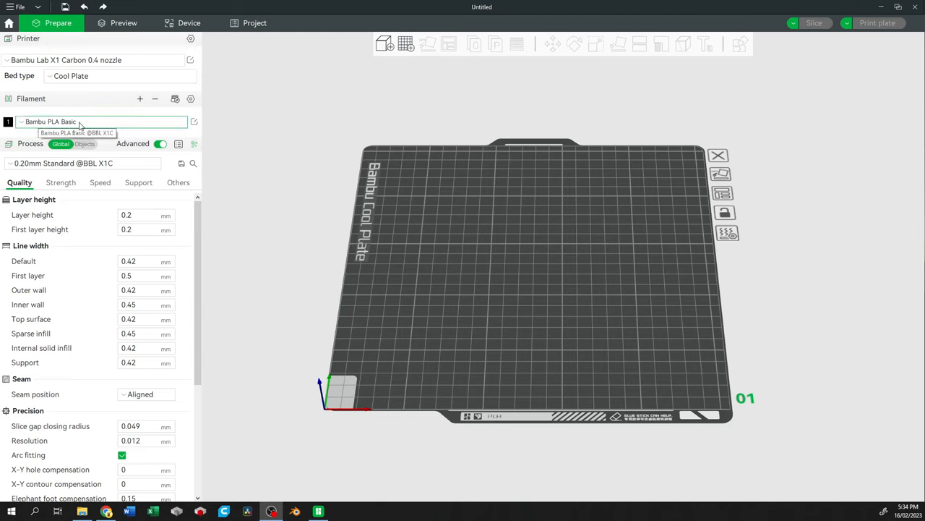
{"action": "mouse_move", "coordinate": [139, 119]}
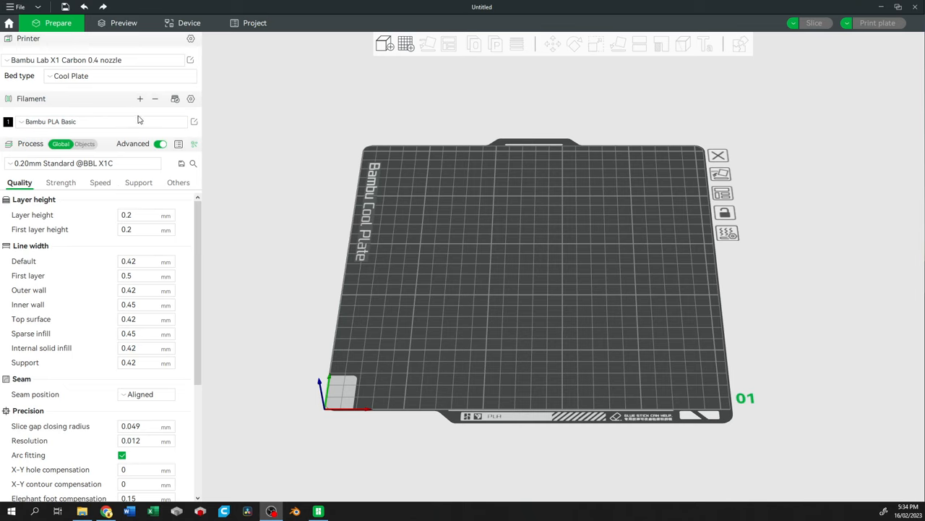
{"action": "mouse_move", "coordinate": [140, 98]}
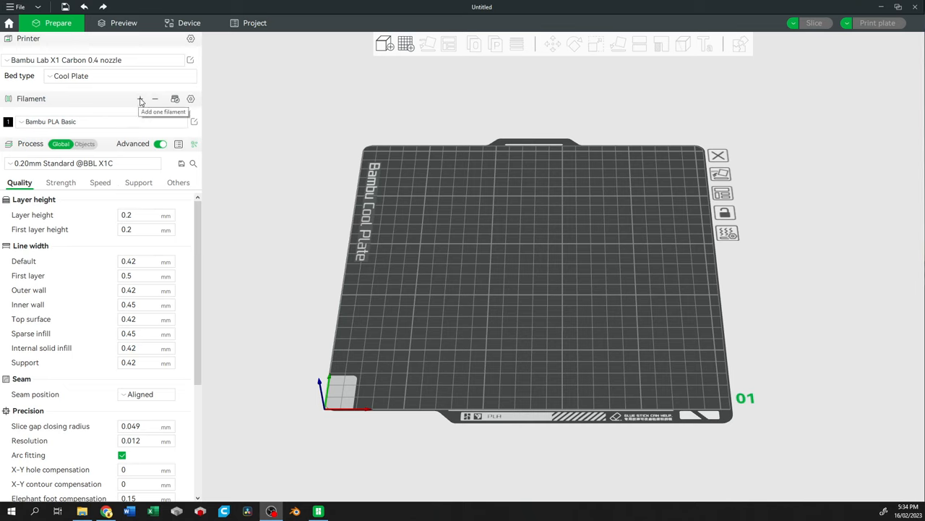
Add filament slots so the project holds four Bambu PLA Basic filaments.
{"action": "left_click", "coordinate": [139, 98]}
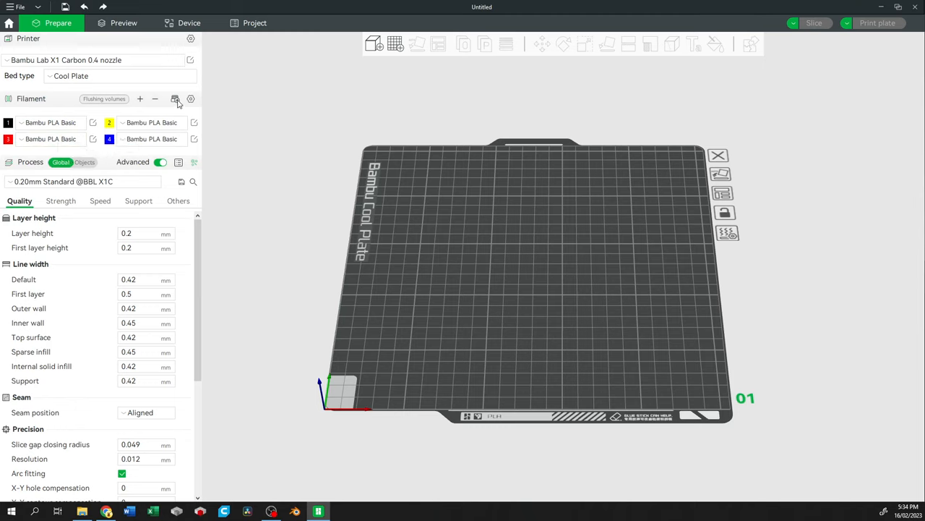
{"action": "mouse_move", "coordinate": [177, 98]}
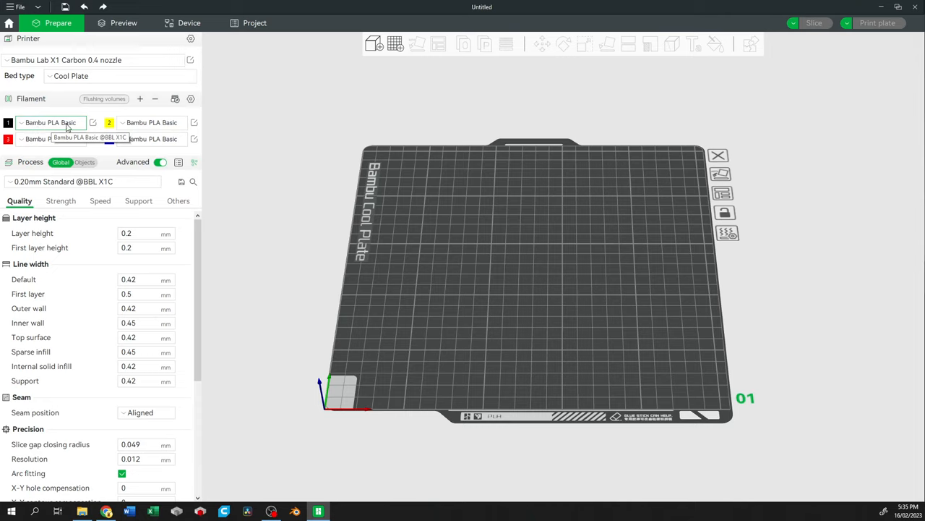
Switch the first filament's preset to Generic PLA from the AMS filament list.
{"action": "left_click", "coordinate": [50, 121]}
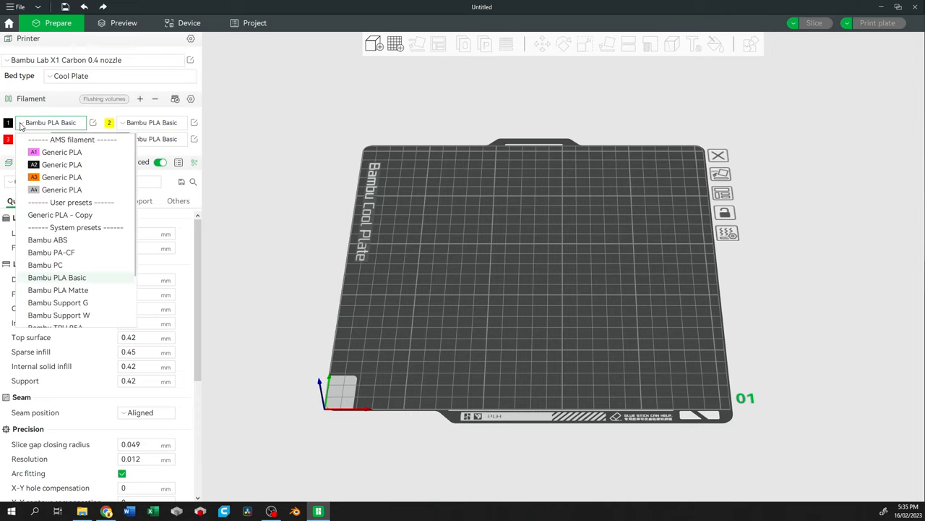
{"action": "mouse_move", "coordinate": [61, 165]}
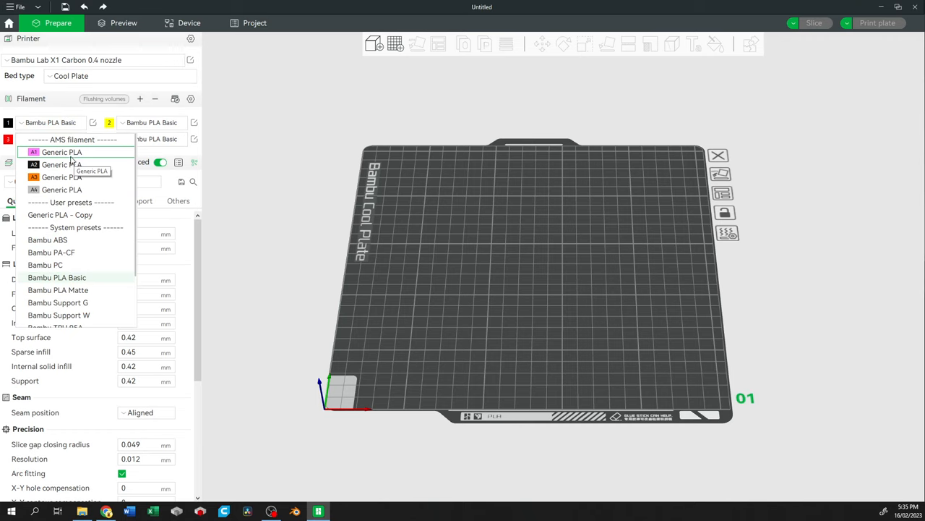
{"action": "scroll", "scroll_direction": "down", "scroll_amount": 3}
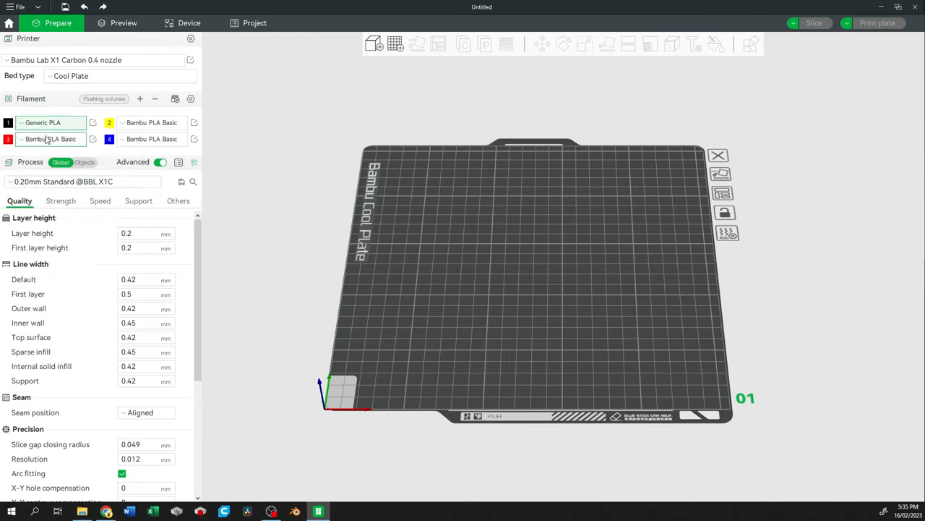
{"action": "mouse_move", "coordinate": [40, 128]}
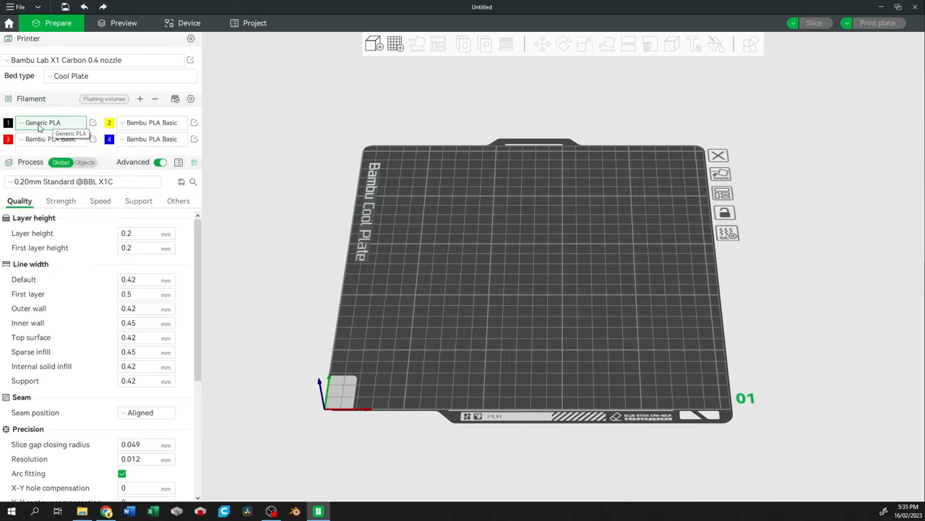
{"action": "left_click", "coordinate": [23, 122]}
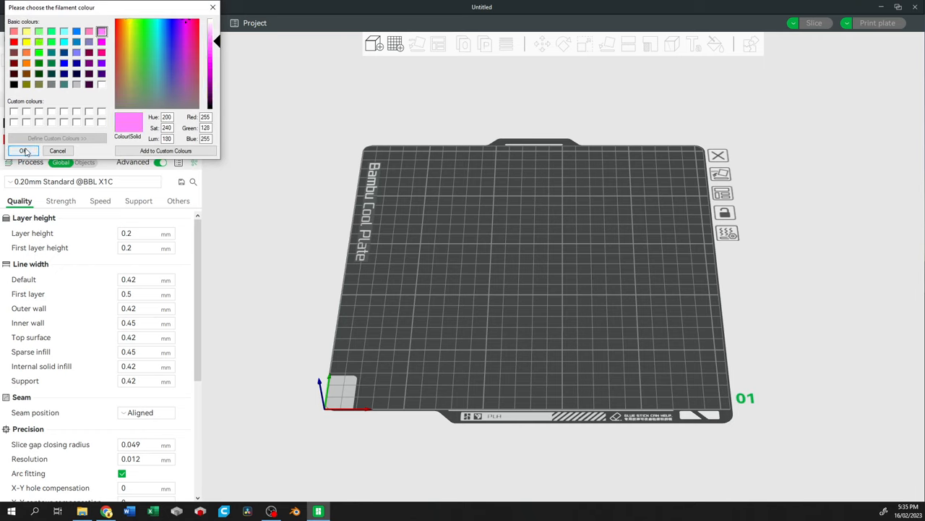
Recolour the second and third filaments pink and orange in the colour dialog.
{"action": "left_click", "coordinate": [13, 41]}
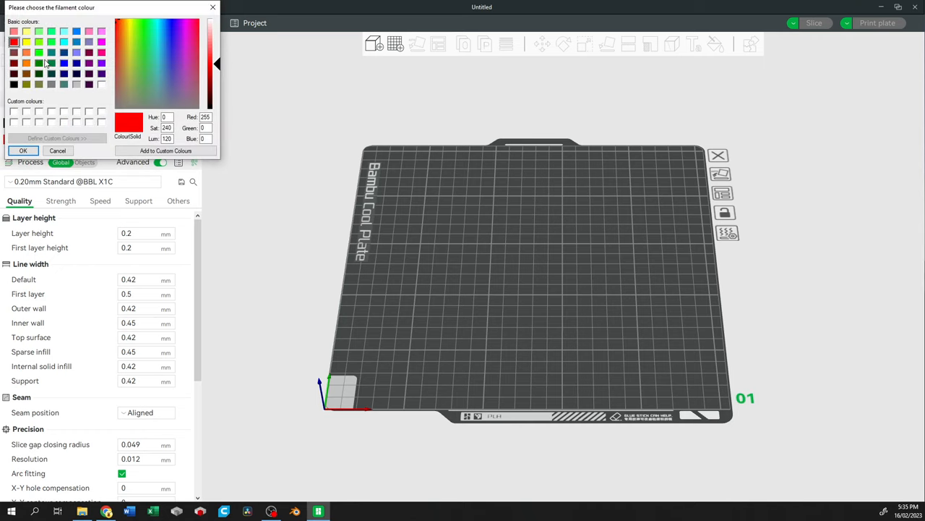
{"action": "left_click", "coordinate": [26, 63]}
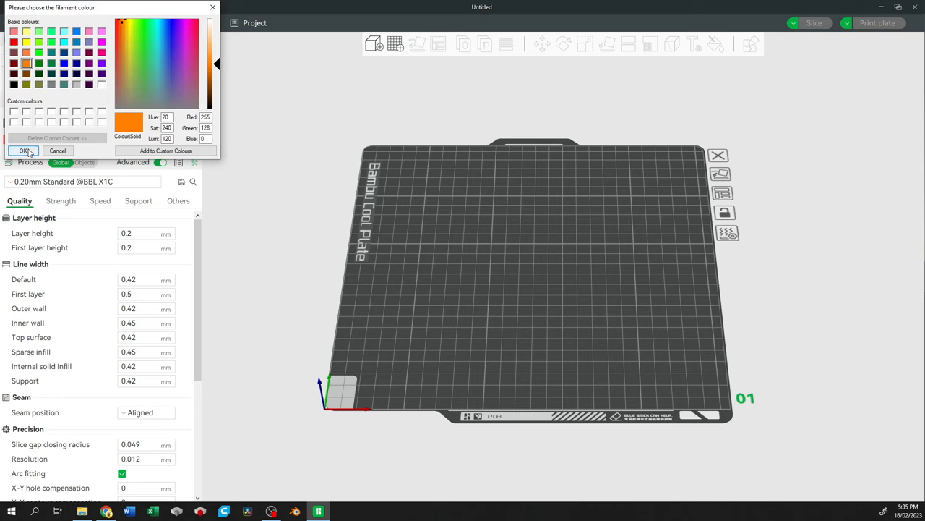
{"action": "left_click", "coordinate": [64, 64]}
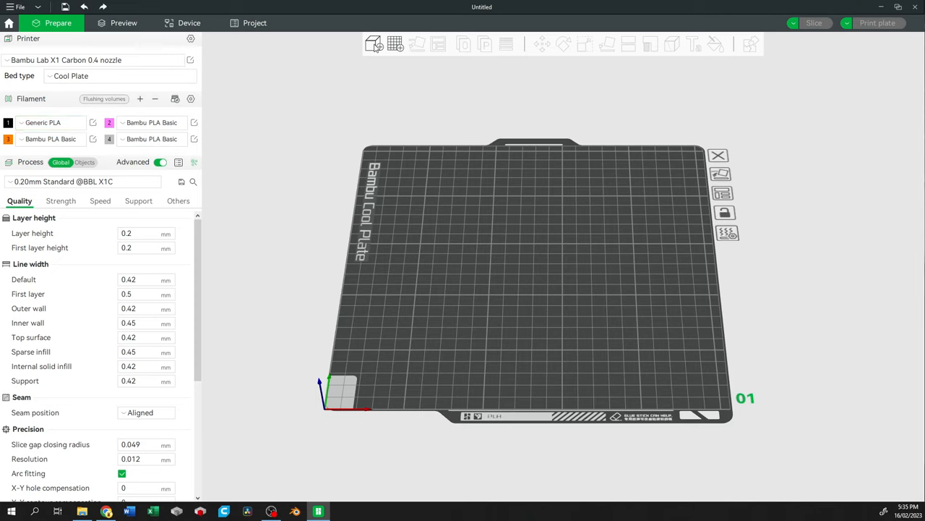
{"action": "left_click", "coordinate": [373, 43]}
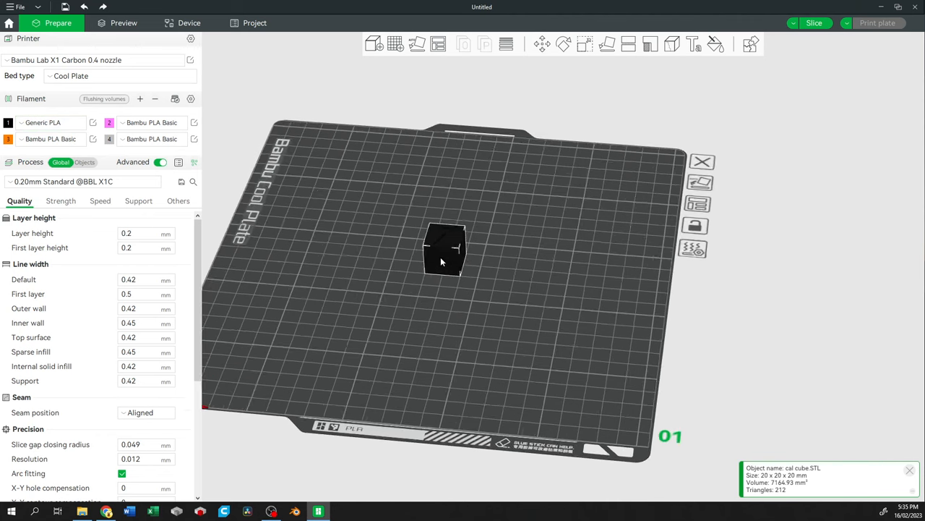
Select the imported cal cube.STL sitting on the Cool Plate.
{"action": "left_click", "coordinate": [716, 43]}
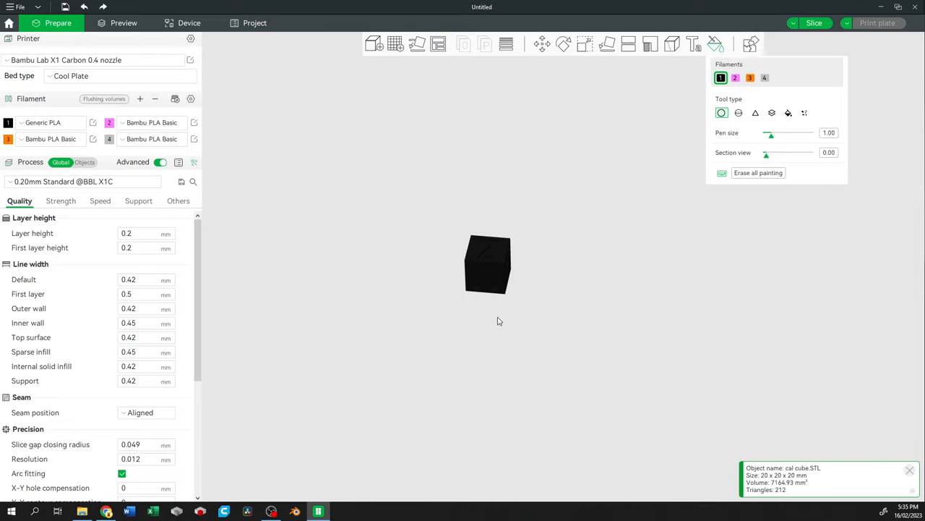
Choose the pink filament and the sphere brush in the Color Painting tool.
{"action": "left_click_drag", "start_coordinate": [488, 266], "coordinate": [499, 282]}
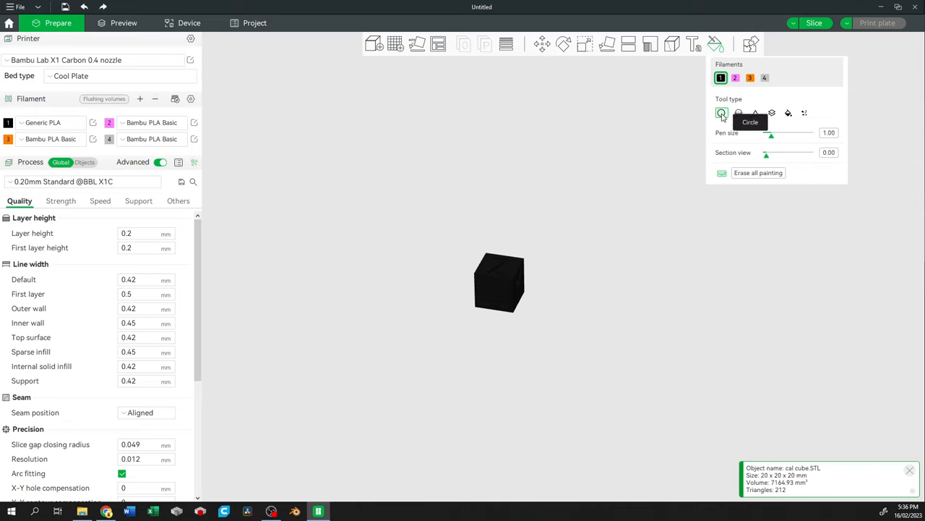
{"action": "mouse_move", "coordinate": [743, 143]}
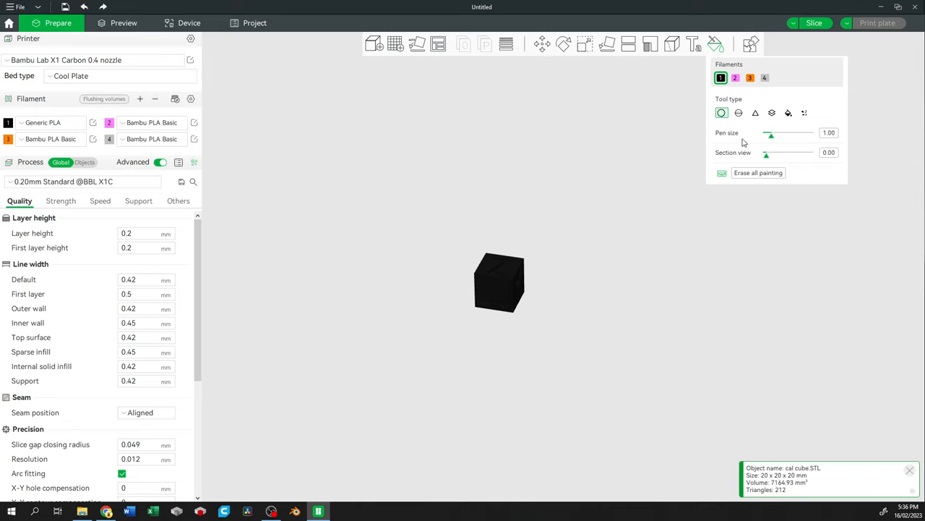
{"action": "mouse_move", "coordinate": [731, 101]}
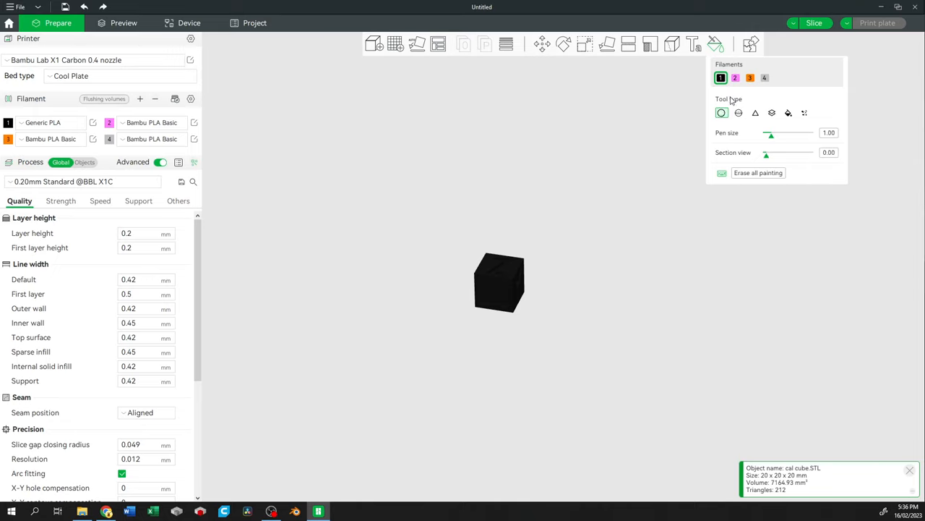
{"action": "left_click", "coordinate": [735, 78]}
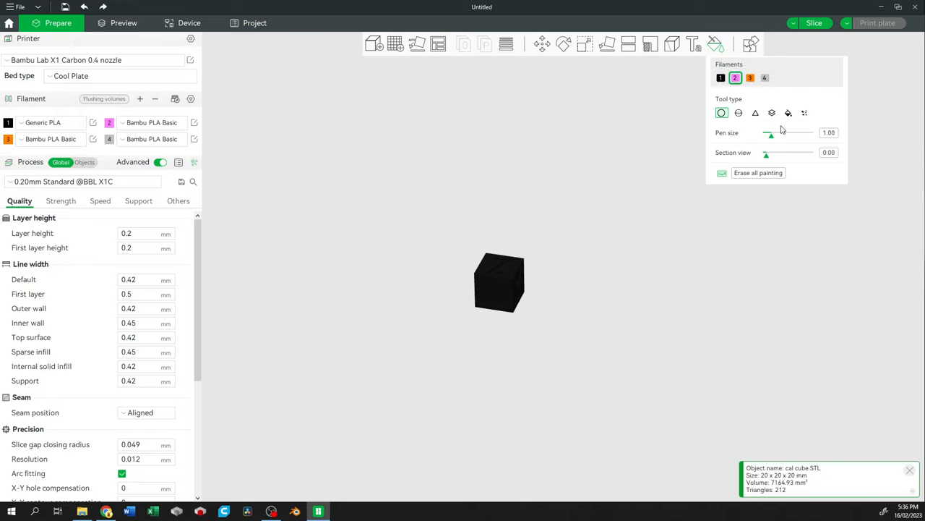
{"action": "mouse_move", "coordinate": [508, 272]}
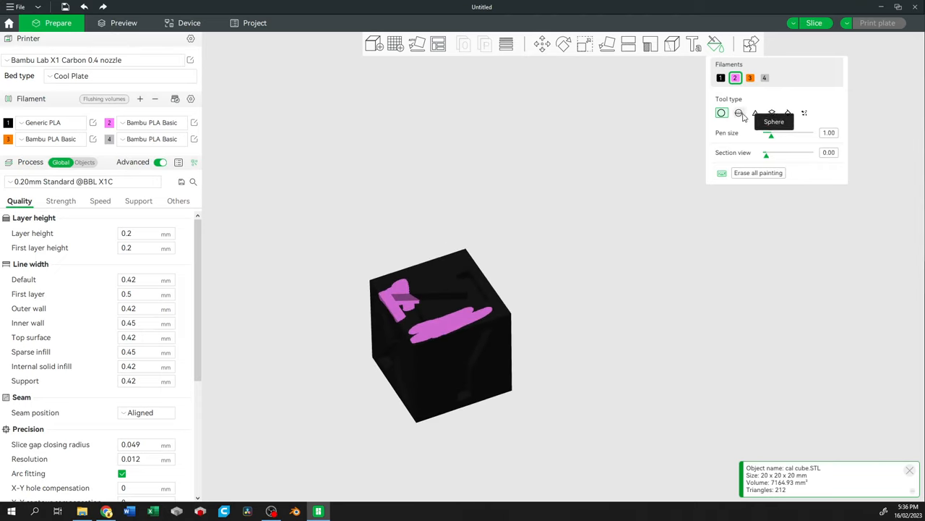
{"action": "left_click", "coordinate": [738, 113]}
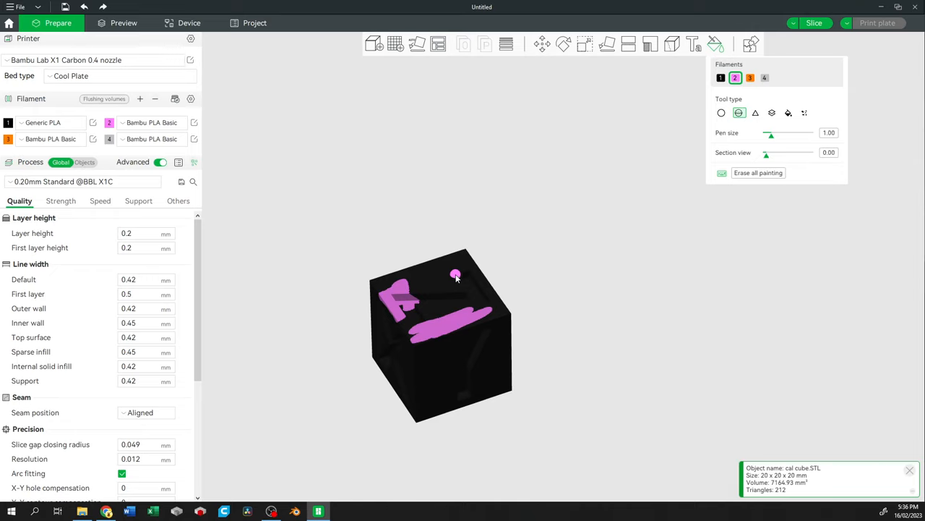
Dab several pink spots across the cube's top face with the round brush.
{"action": "left_click", "coordinate": [758, 172]}
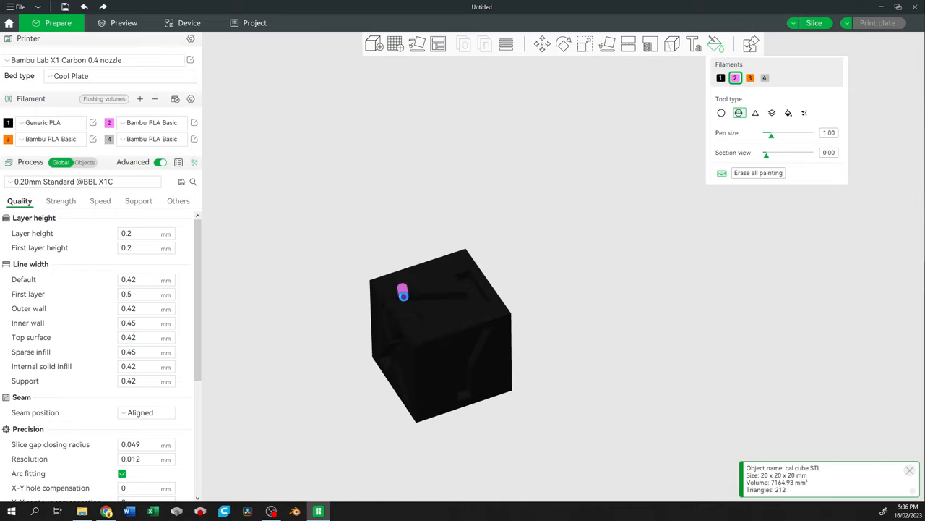
{"action": "left_click", "coordinate": [434, 291]}
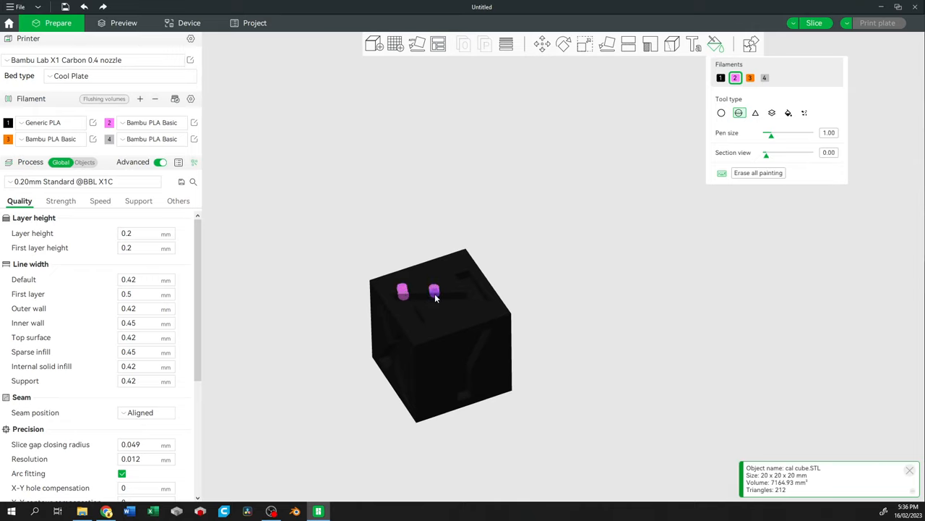
{"action": "left_click", "coordinate": [433, 291]}
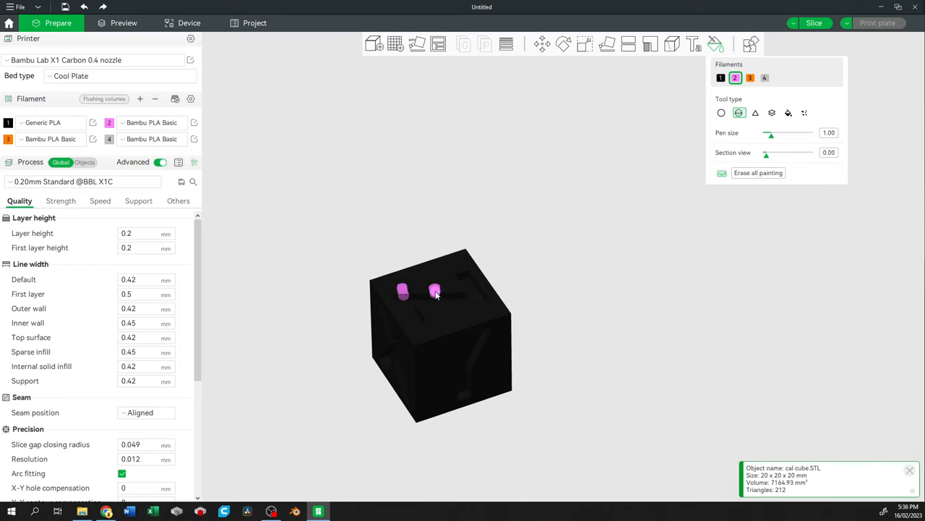
{"action": "left_click", "coordinate": [425, 284]}
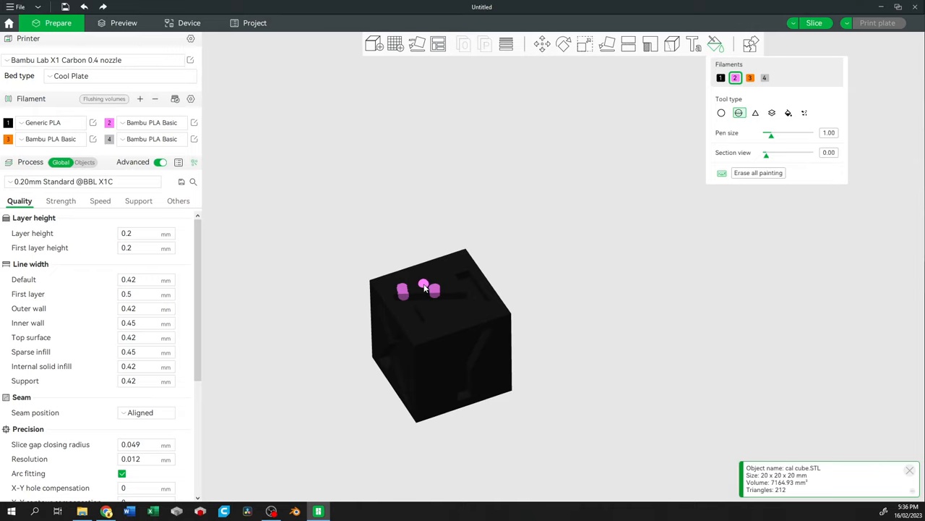
{"action": "left_click", "coordinate": [417, 290]}
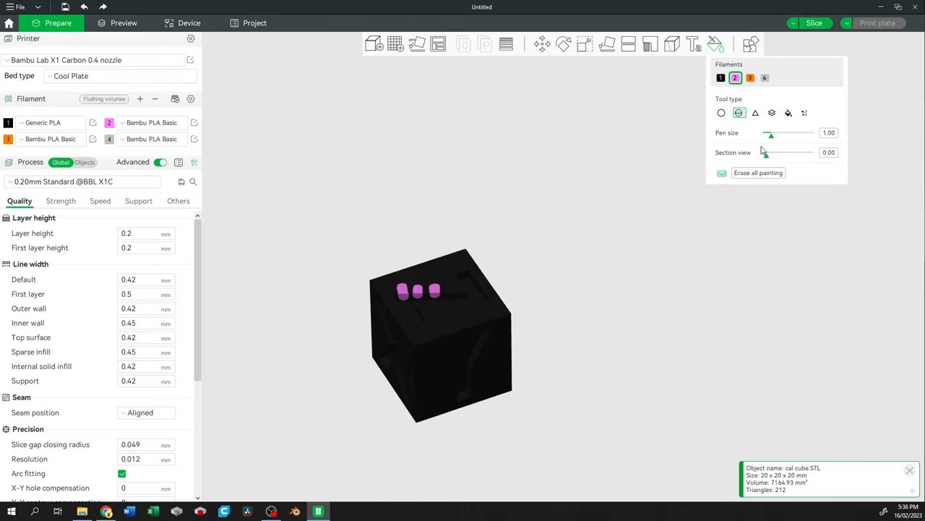
{"action": "left_click", "coordinate": [720, 113]}
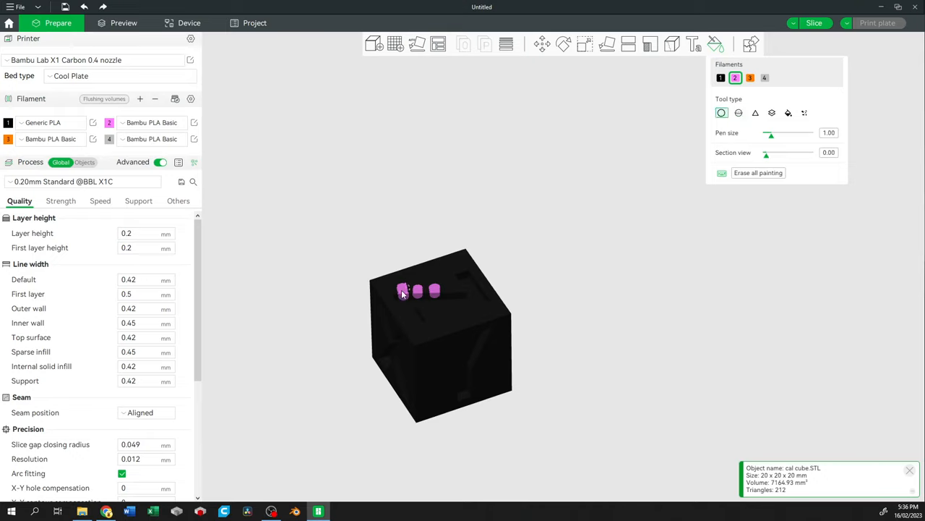
{"action": "left_click", "coordinate": [450, 286]}
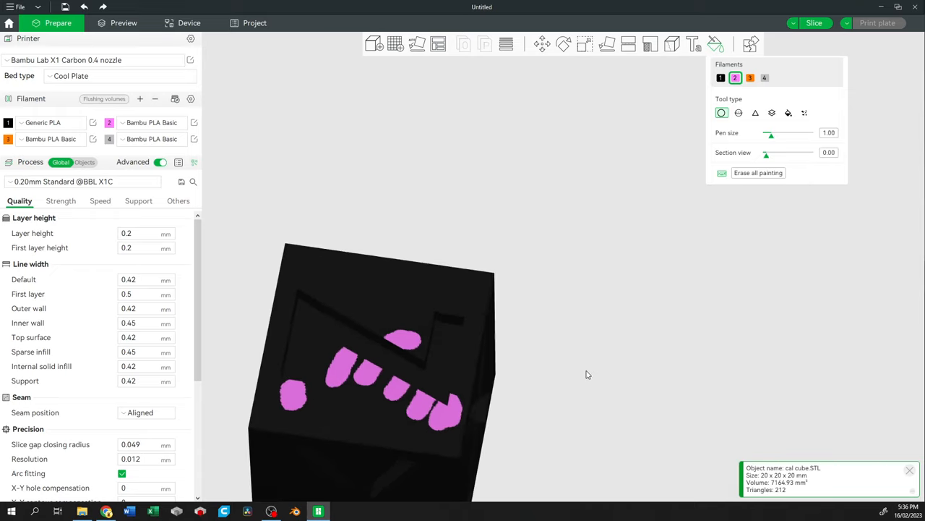
{"action": "left_click", "coordinate": [738, 113]}
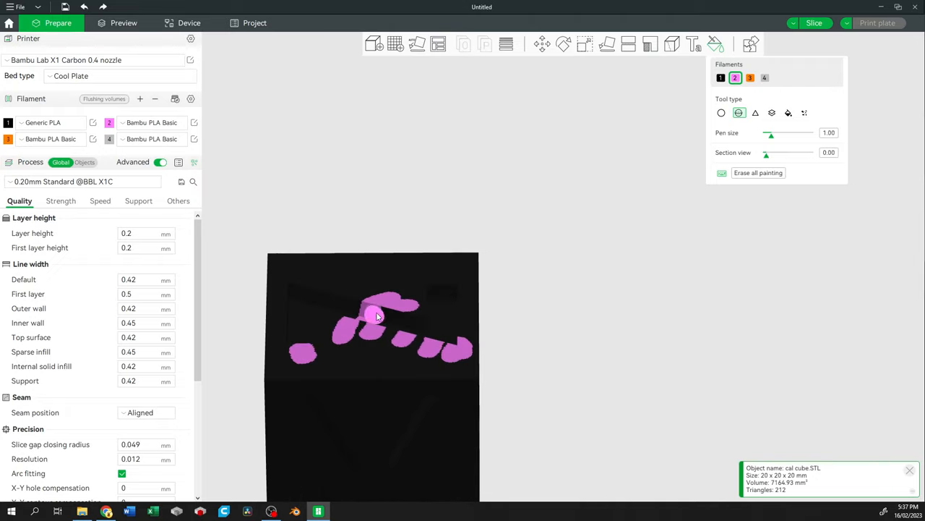
Wipe the pink marks off and erase all painting, leaving the cube plain black.
{"action": "left_click_drag", "start_coordinate": [376, 315], "coordinate": [413, 318]}
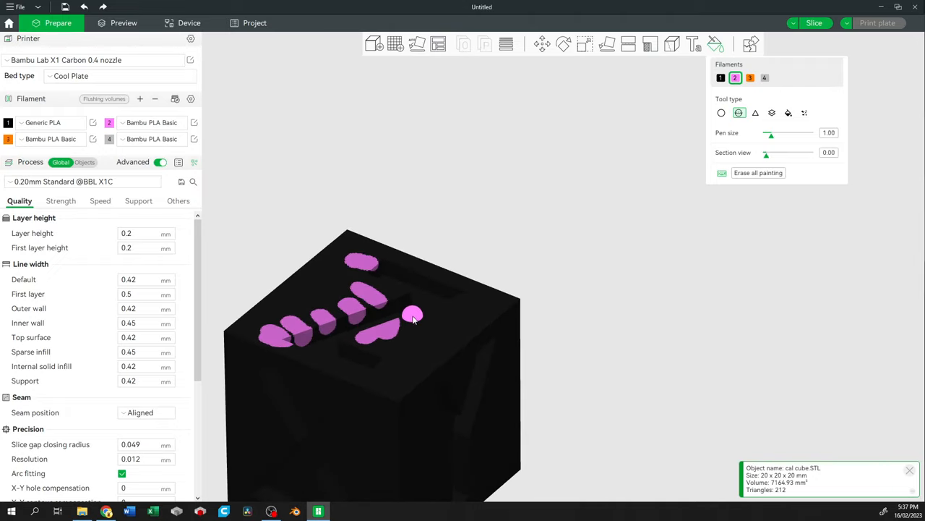
{"action": "left_click_drag", "start_coordinate": [412, 318], "coordinate": [619, 402]}
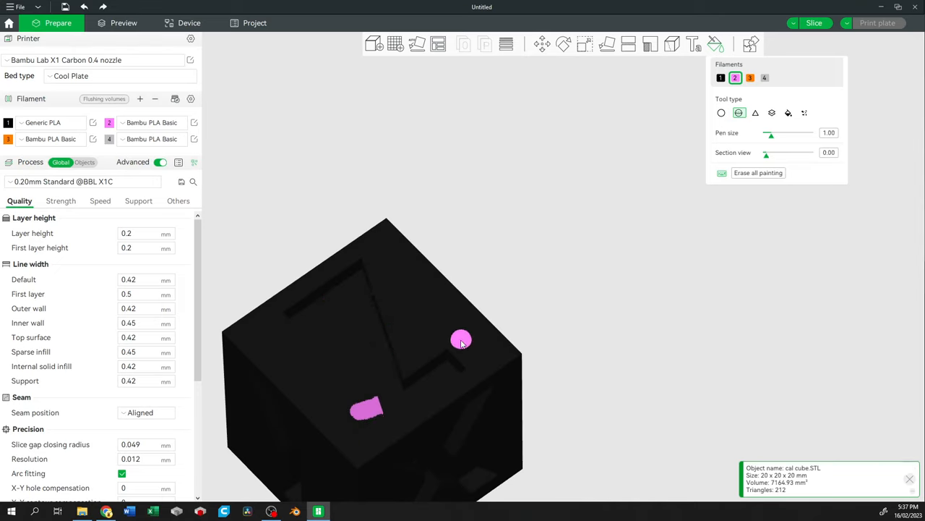
{"action": "left_click", "coordinate": [755, 112]}
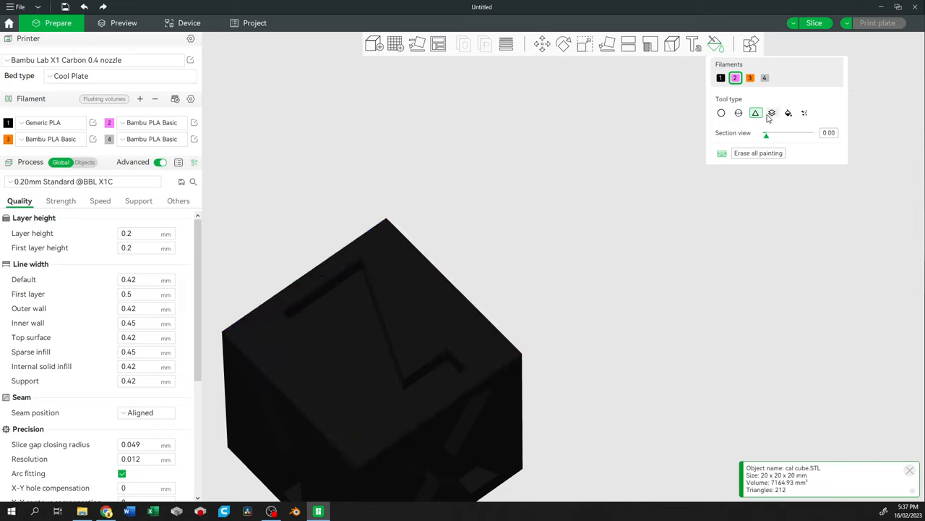
Paint a horizontal pink band around the cube's middle with the Height range tool.
{"action": "left_click", "coordinate": [772, 113]}
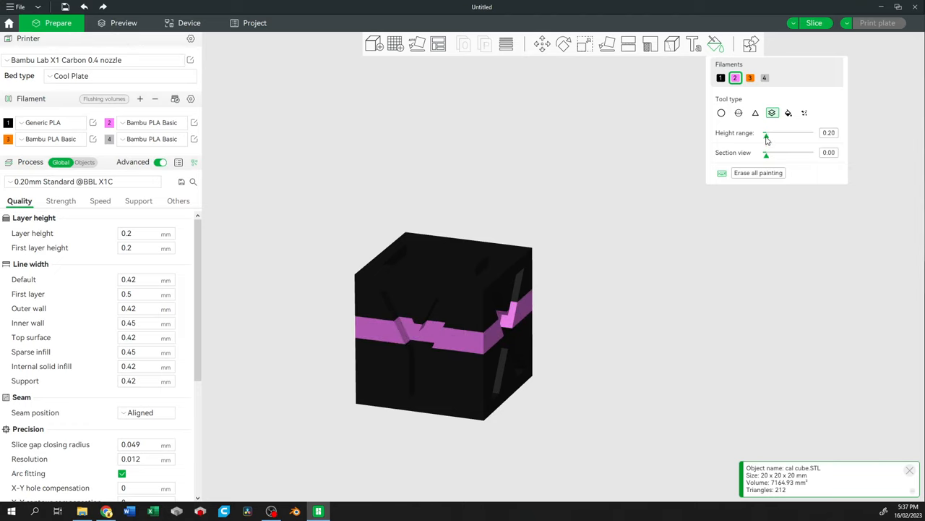
{"action": "left_click_drag", "start_coordinate": [766, 133], "coordinate": [792, 133]}
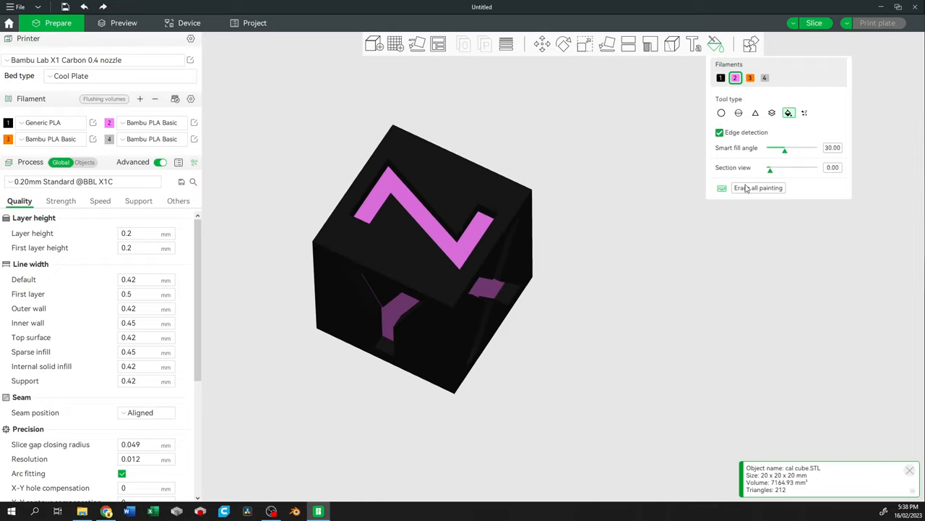
Raise the smart fill angle to 90 and fill the X face background with orange.
{"action": "left_click_drag", "start_coordinate": [783, 150], "coordinate": [814, 151]}
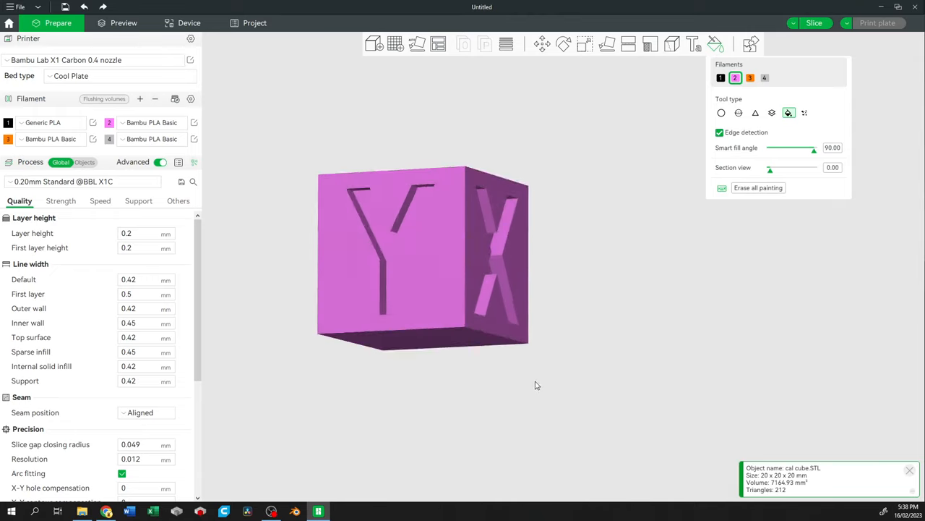
{"action": "left_click_drag", "start_coordinate": [538, 385], "coordinate": [470, 416]}
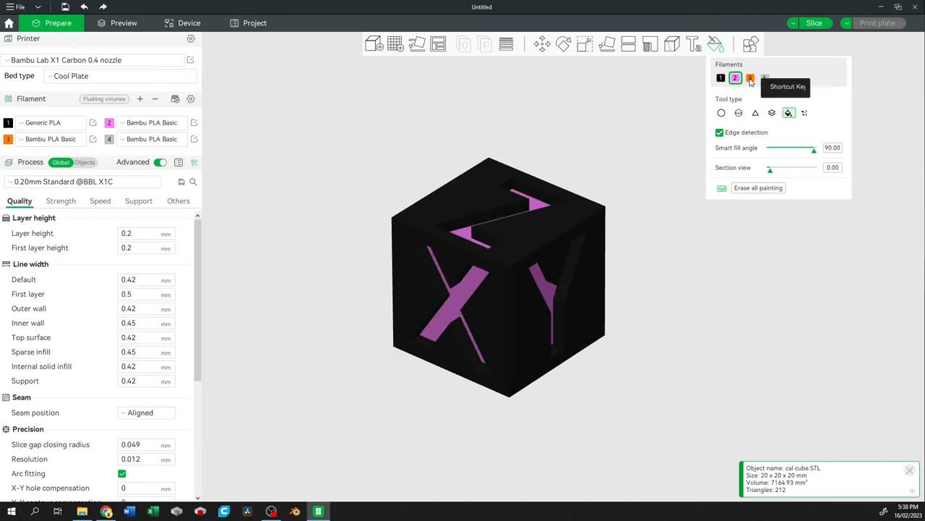
{"action": "left_click", "coordinate": [750, 78]}
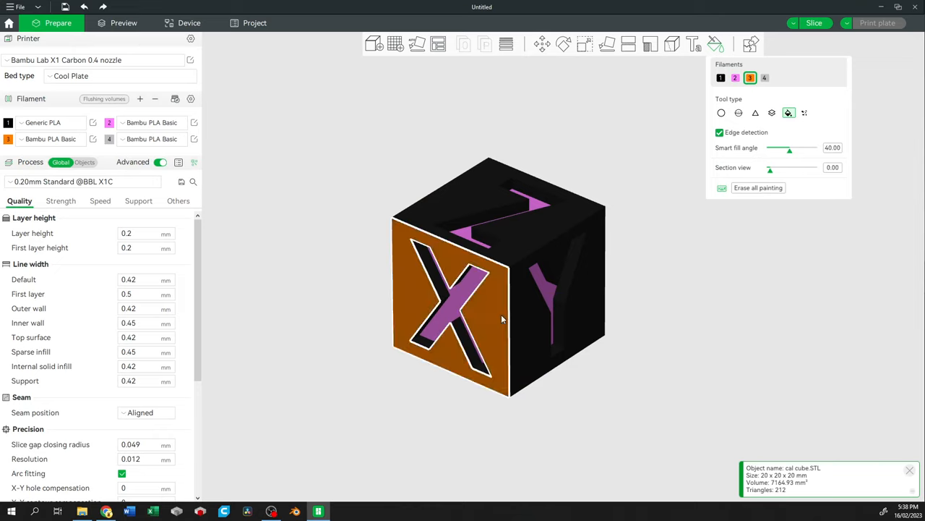
{"action": "left_click_drag", "start_coordinate": [503, 320], "coordinate": [390, 351]}
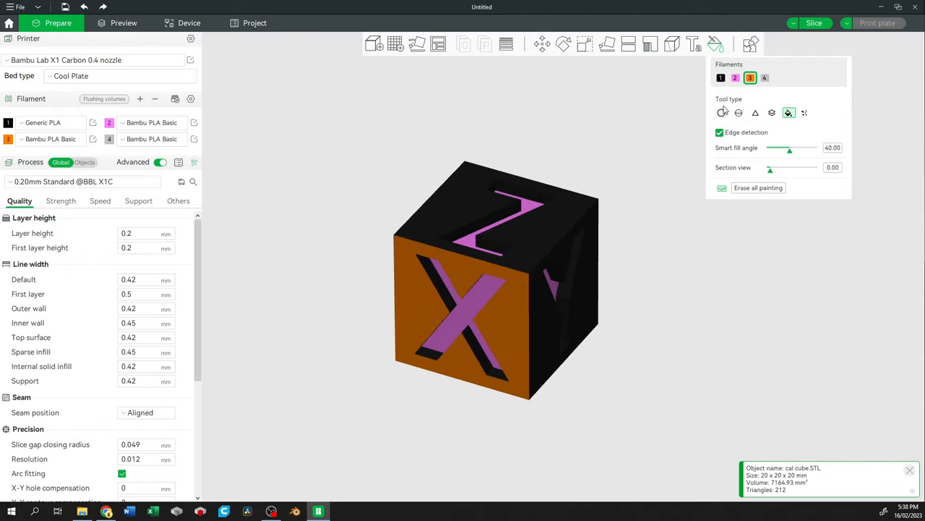
{"action": "left_click", "coordinate": [765, 78]}
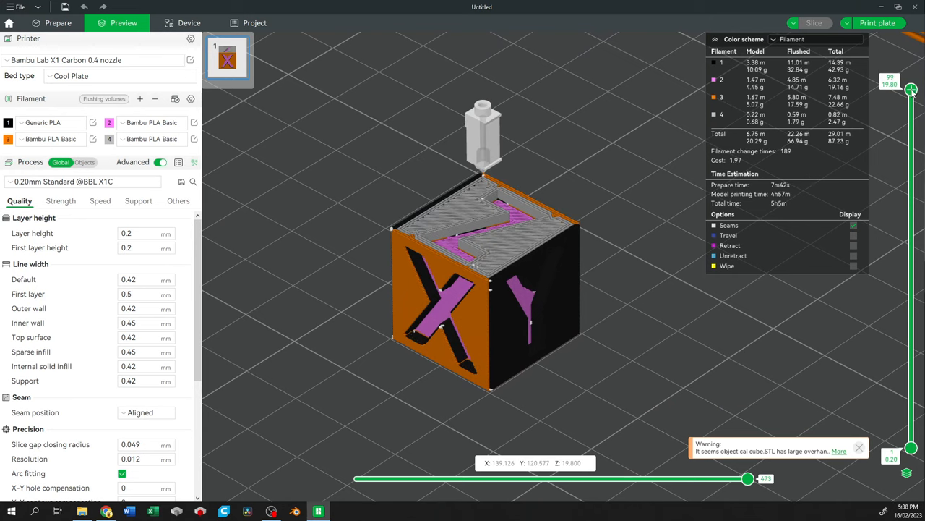
Scrub the layer slider down through the print and back up to the last layer.
{"action": "left_click_drag", "start_coordinate": [911, 88], "coordinate": [911, 122]}
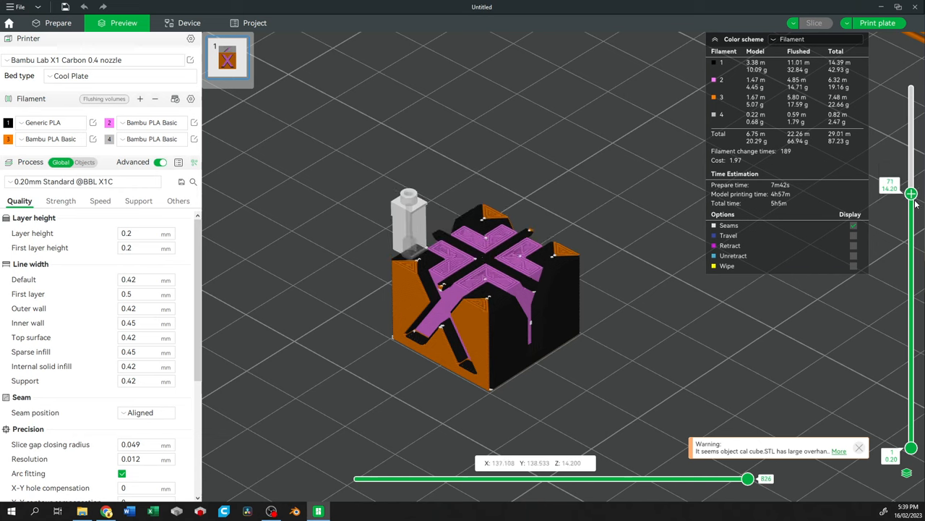
{"action": "left_click_drag", "start_coordinate": [911, 194], "coordinate": [911, 281]}
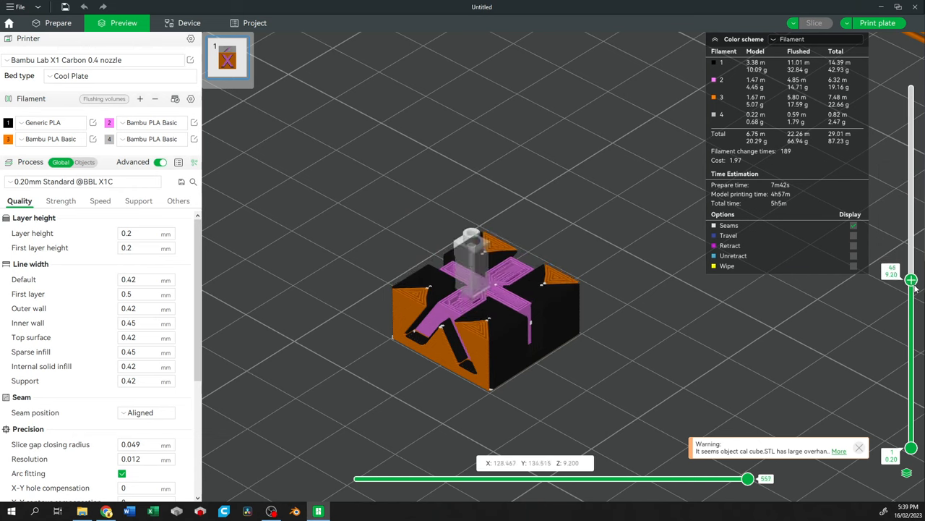
{"action": "left_click_drag", "start_coordinate": [911, 282], "coordinate": [911, 362]}
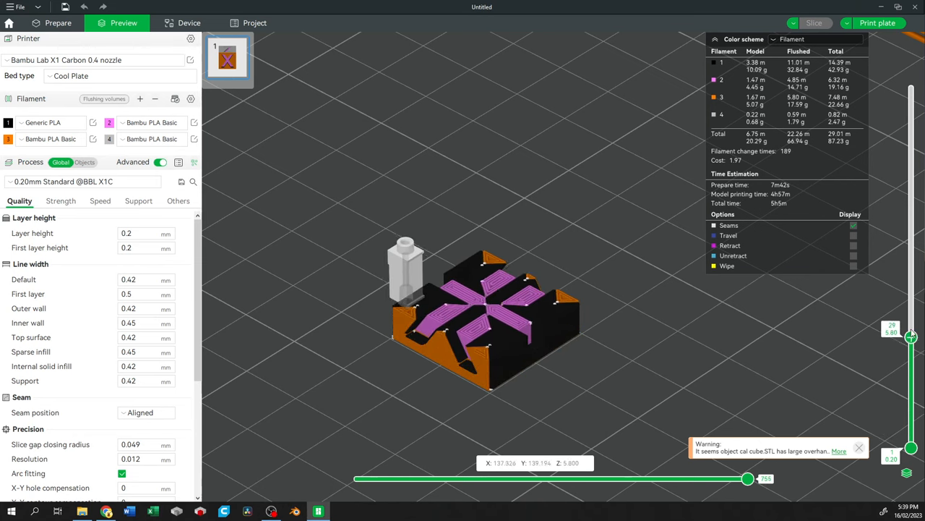
{"action": "left_click_drag", "start_coordinate": [911, 334], "coordinate": [911, 211]}
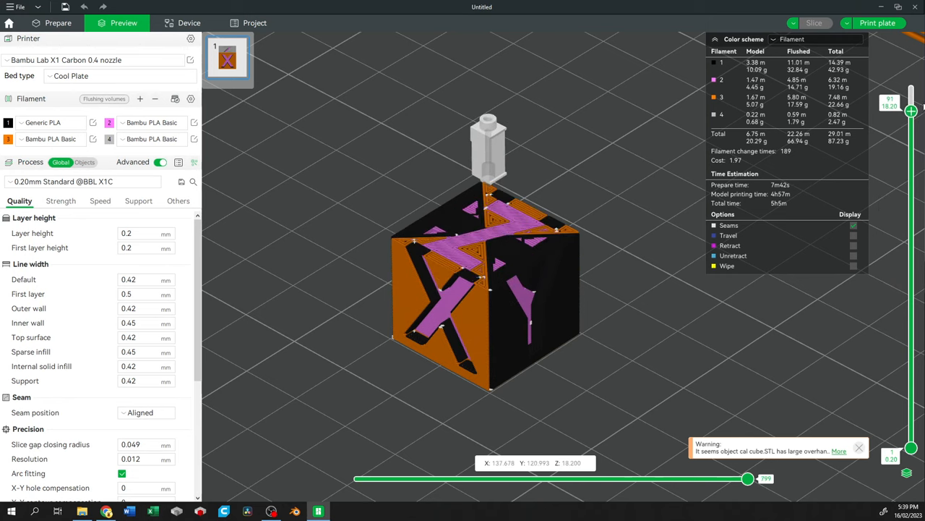
{"action": "left_click_drag", "start_coordinate": [911, 113], "coordinate": [911, 85]}
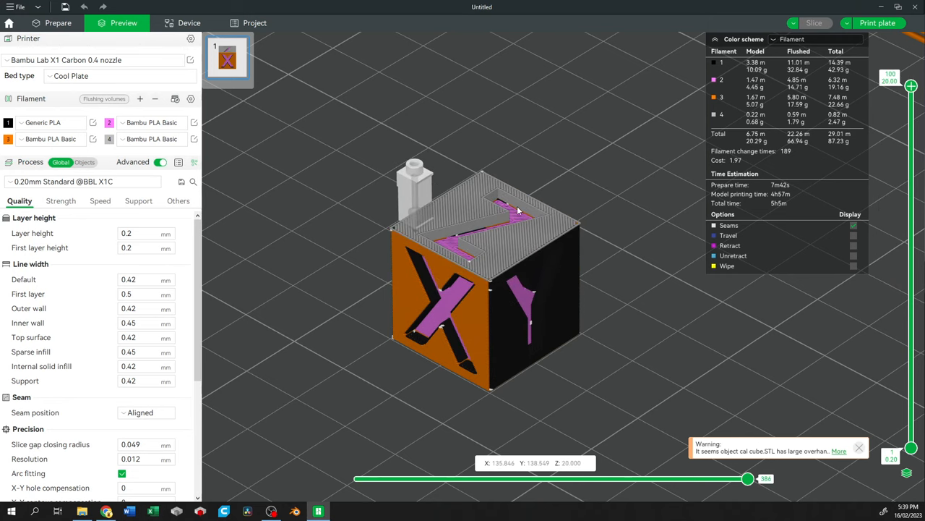
Assign the cube's filaments to AMS slots in Send print job, then dismiss the dialog.
{"action": "left_click", "coordinate": [877, 23]}
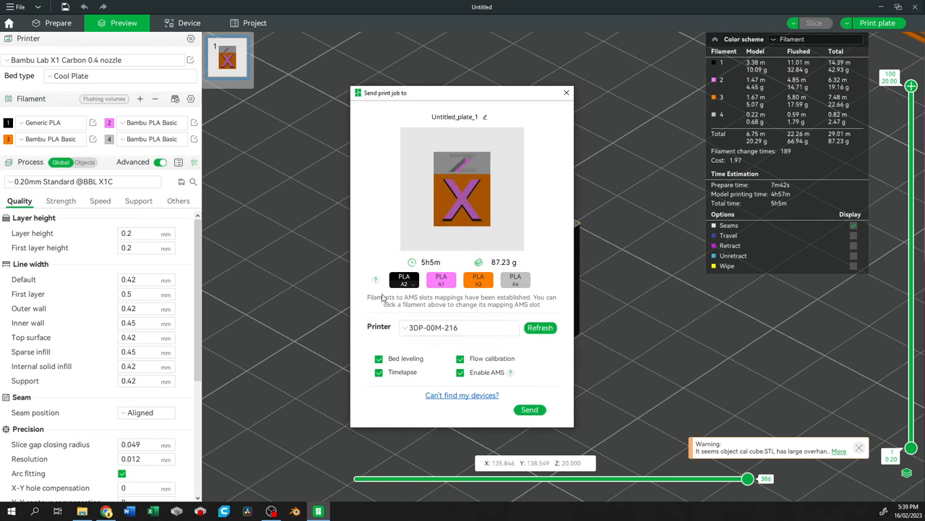
{"action": "mouse_move", "coordinate": [425, 298]}
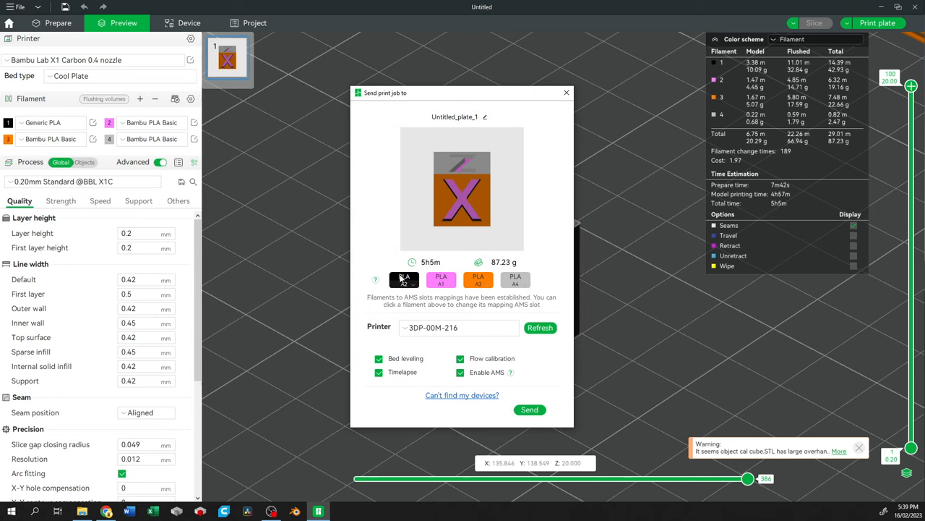
{"action": "mouse_move", "coordinate": [443, 296]}
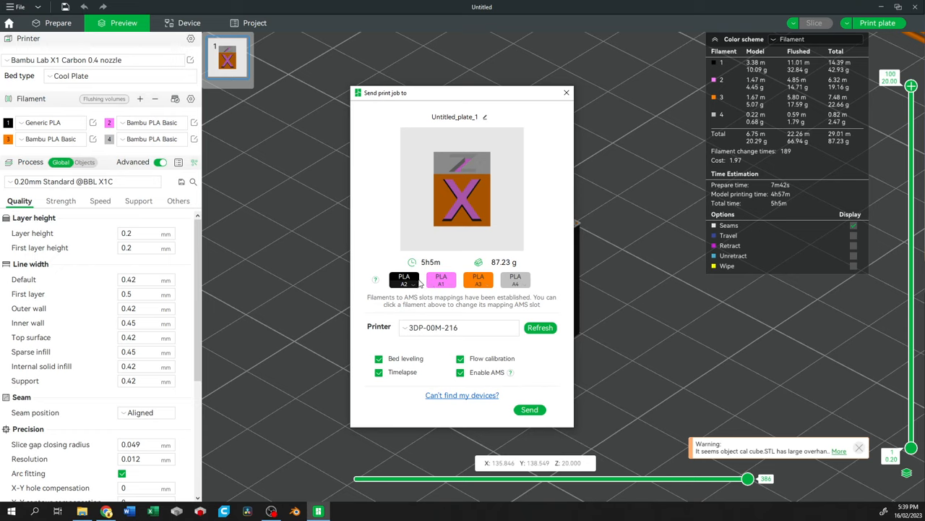
{"action": "left_click", "coordinate": [405, 279]}
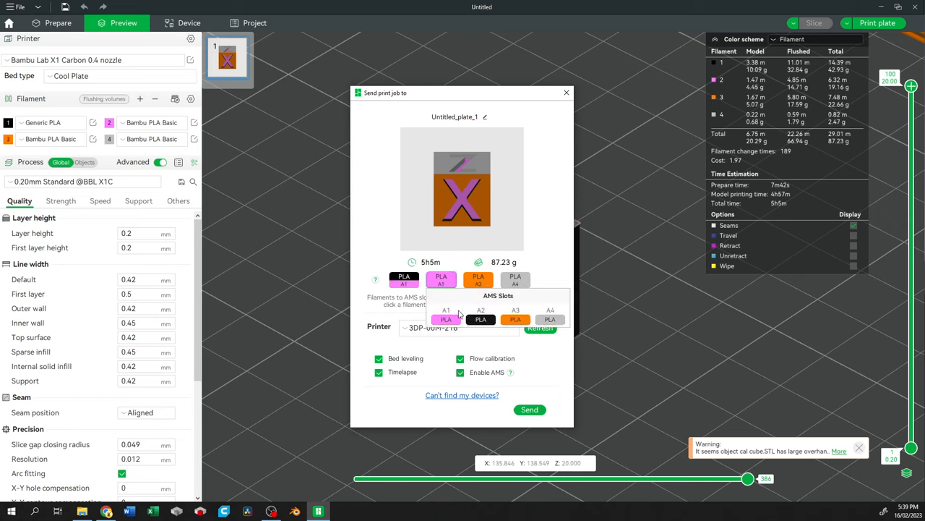
{"action": "left_click", "coordinate": [446, 320]}
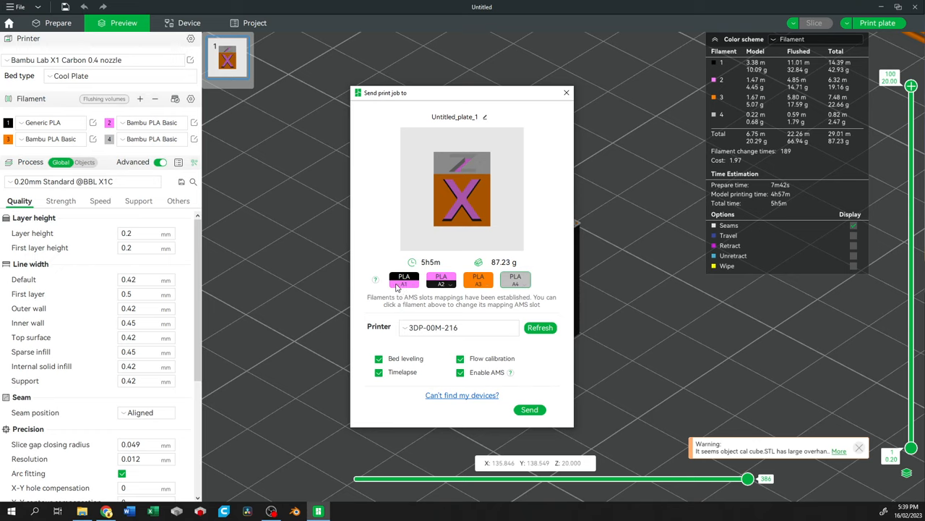
{"action": "mouse_move", "coordinate": [411, 289]}
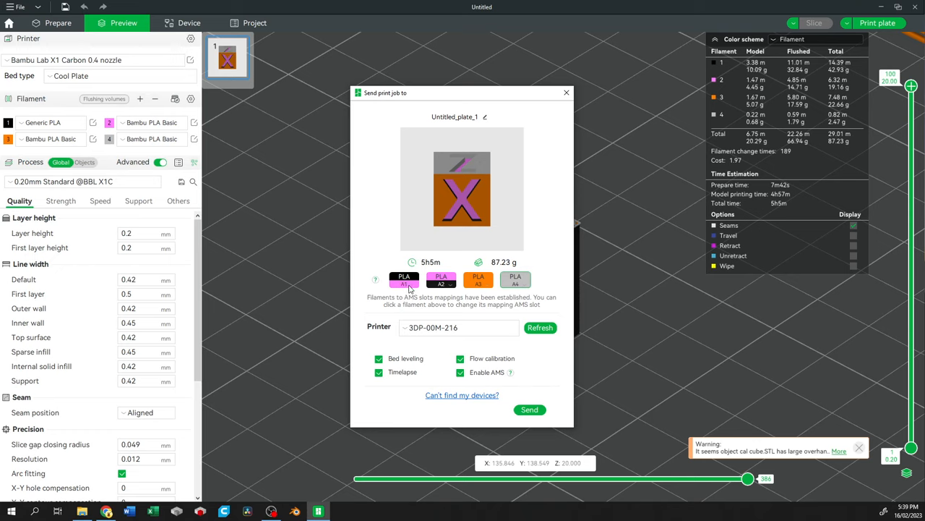
{"action": "mouse_move", "coordinate": [457, 289]}
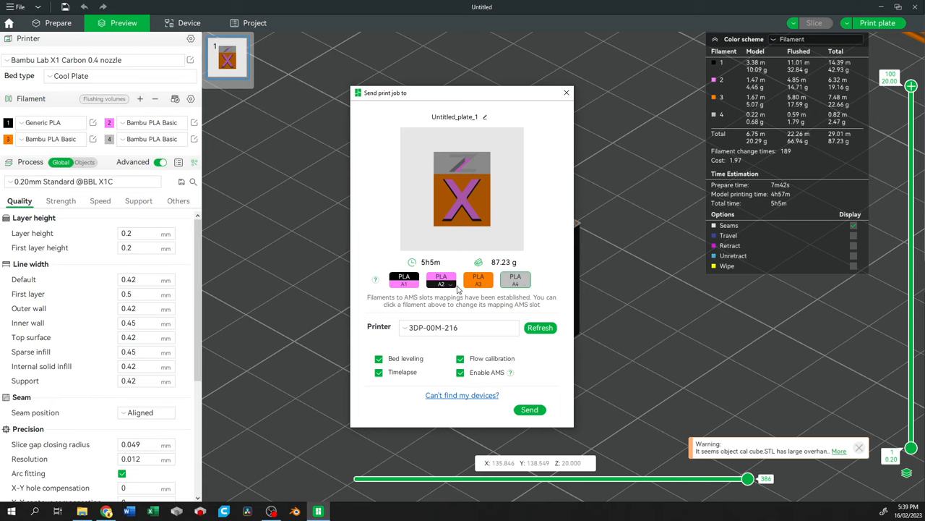
{"action": "left_click", "coordinate": [441, 279]}
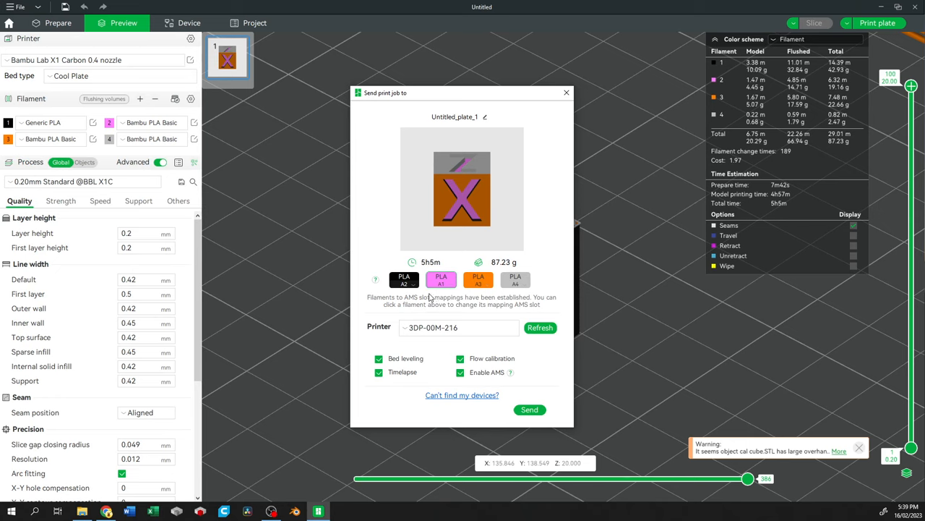
{"action": "mouse_move", "coordinate": [440, 291]}
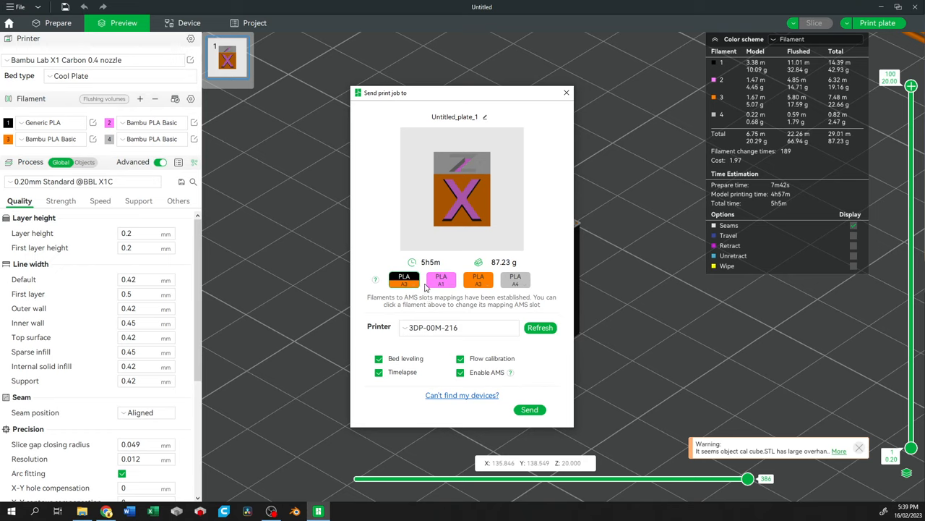
{"action": "mouse_move", "coordinate": [443, 289]}
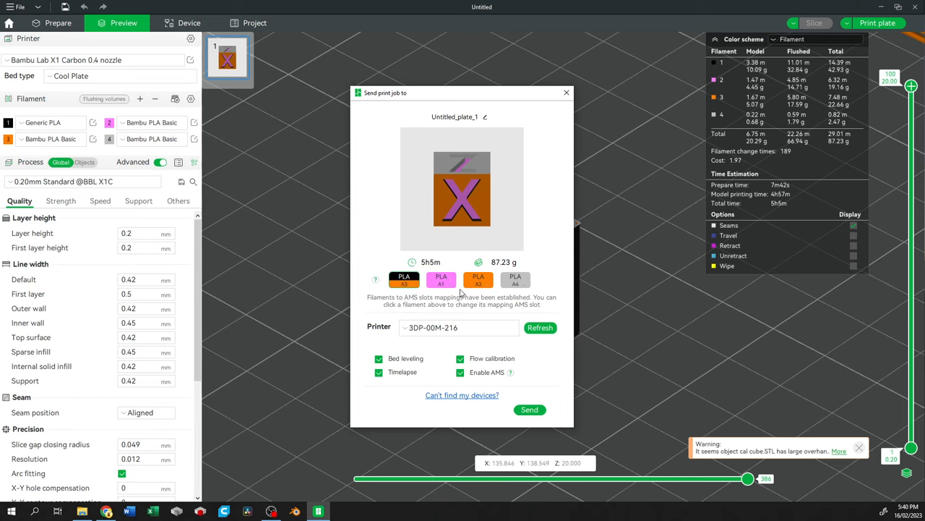
{"action": "left_click", "coordinate": [477, 279]}
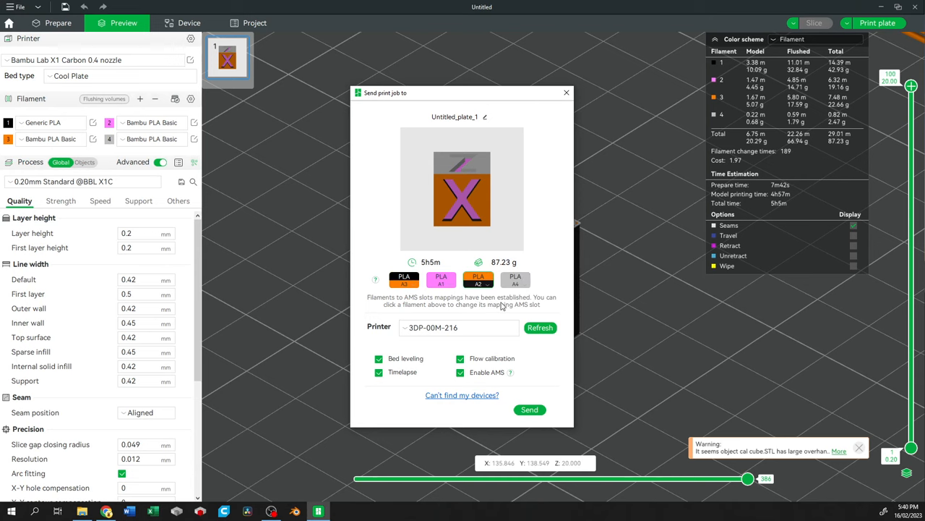
{"action": "left_click", "coordinate": [566, 92]}
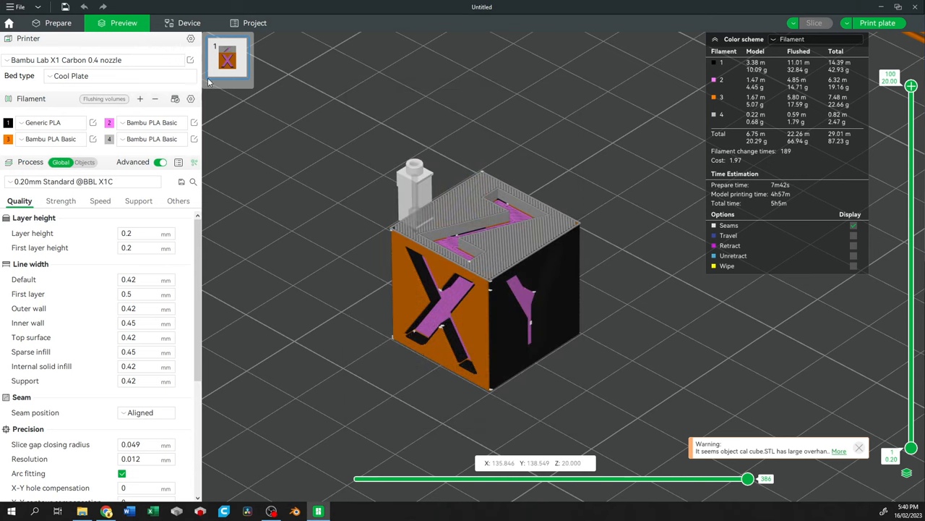
On the Device tab, set the first AMS filament slot's colour to blue.
{"action": "left_click", "coordinate": [188, 23]}
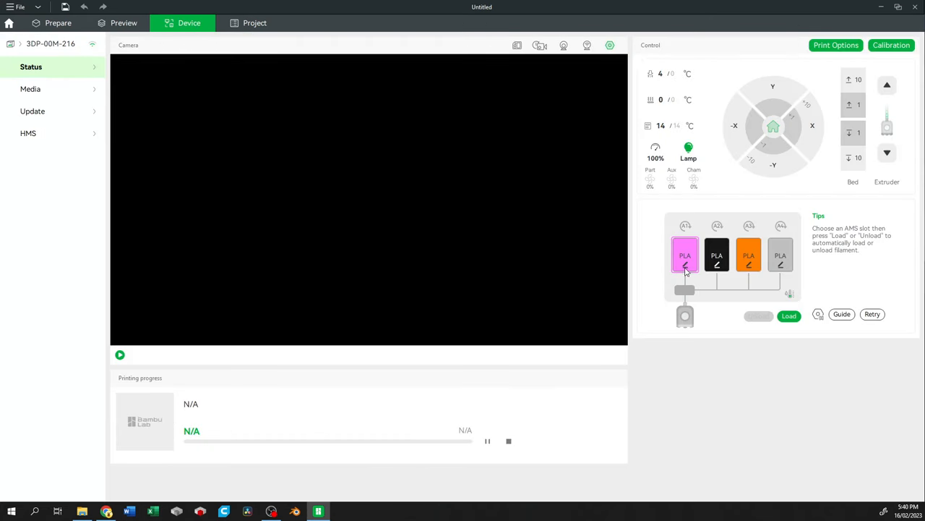
{"action": "left_click", "coordinate": [686, 254]}
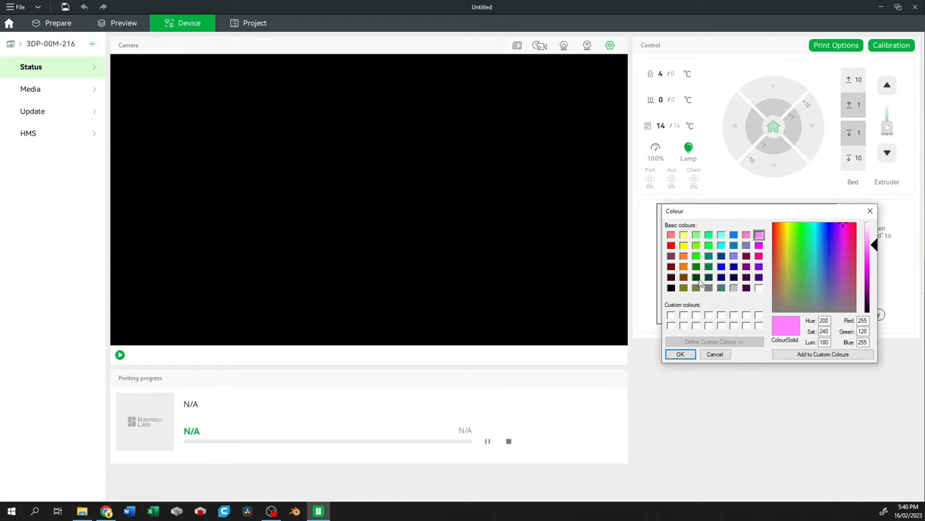
{"action": "left_click", "coordinate": [720, 266]}
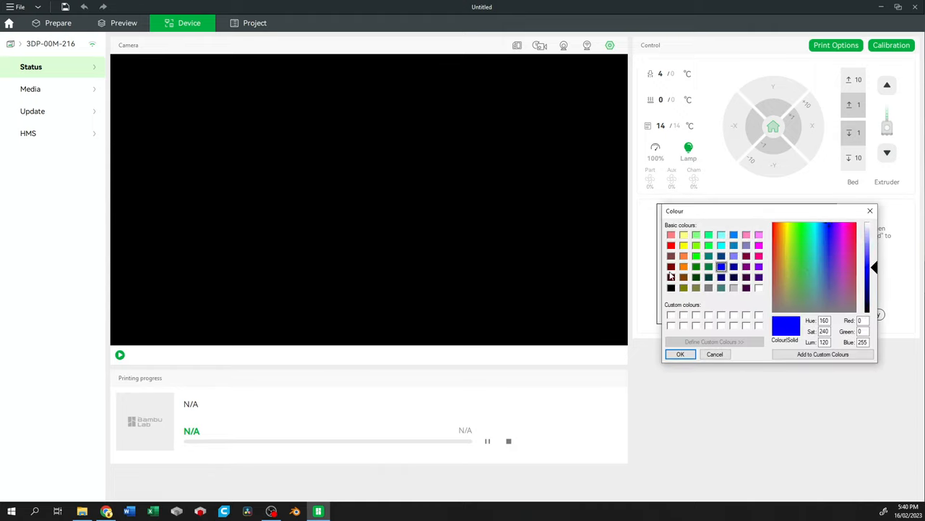
{"action": "left_click", "coordinate": [680, 352]}
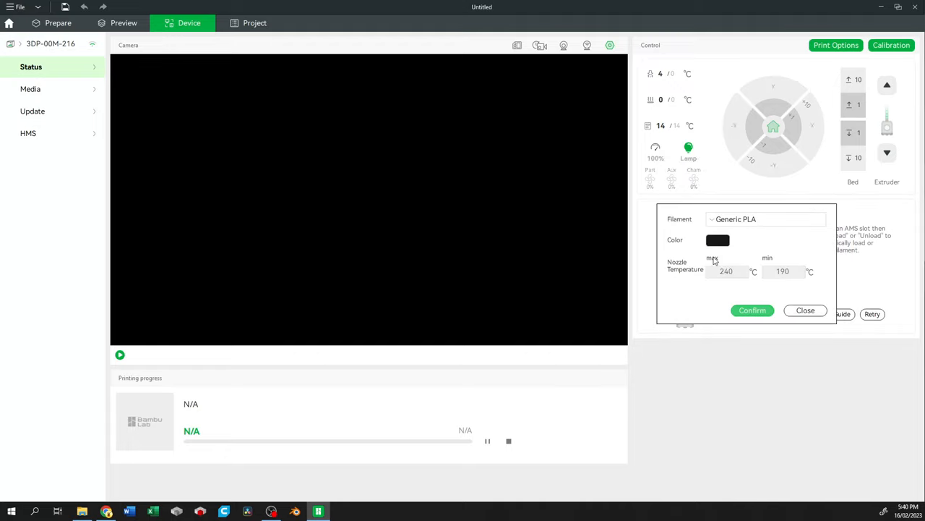
Set the second AMS slot to green, the third to yellow, and edit the fourth slot's colour.
{"action": "left_click", "coordinate": [717, 240]}
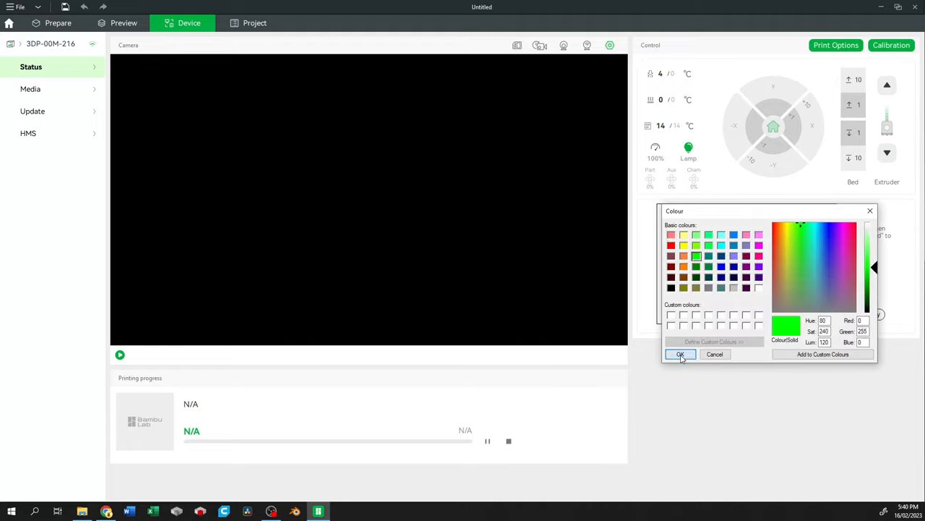
{"action": "left_click", "coordinate": [680, 352]}
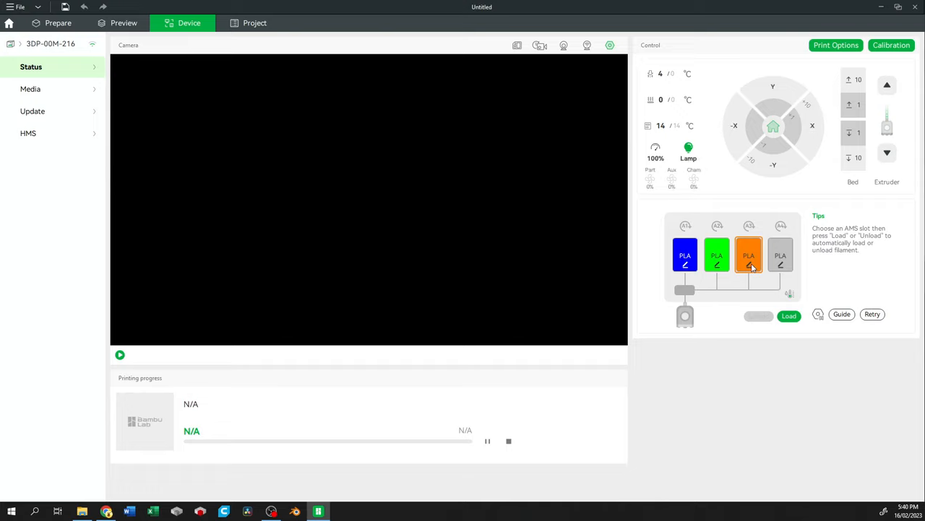
{"action": "left_click", "coordinate": [749, 260]}
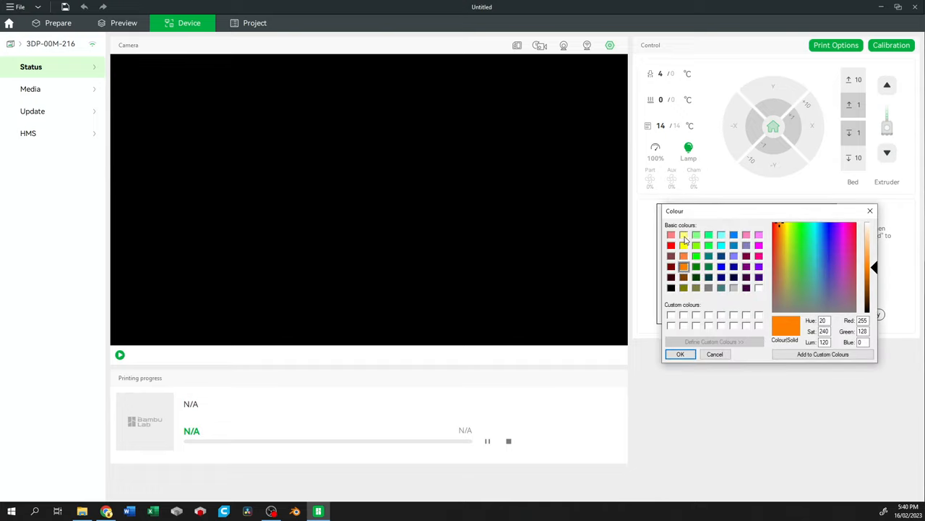
{"action": "left_click", "coordinate": [679, 353]}
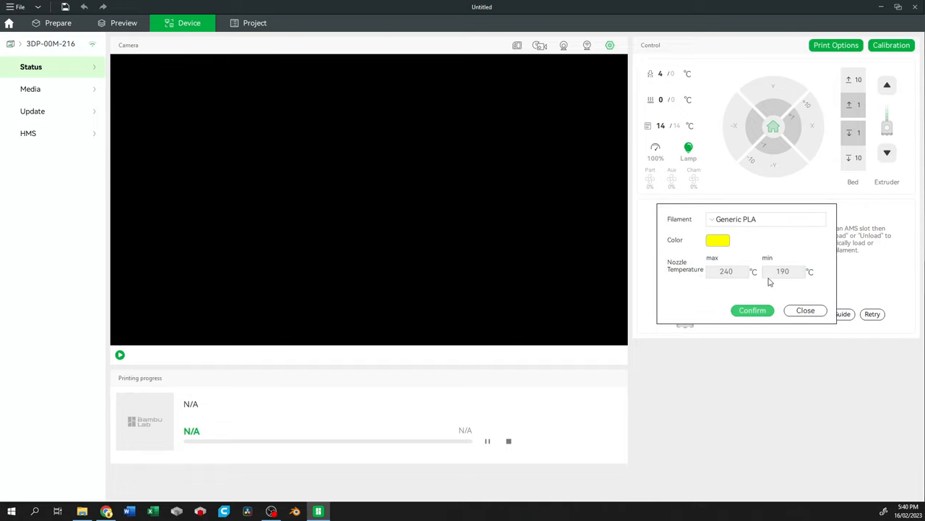
{"action": "left_click", "coordinate": [717, 240]}
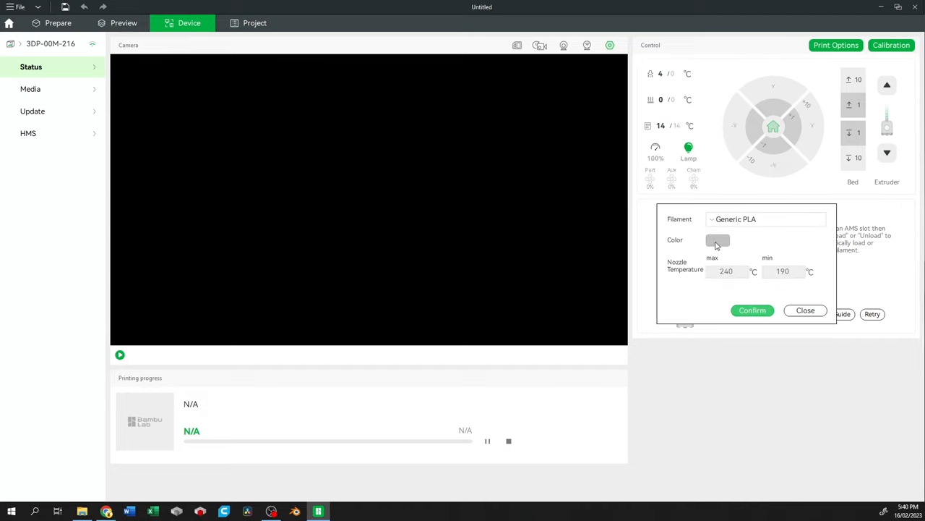
{"action": "left_click", "coordinate": [718, 240]}
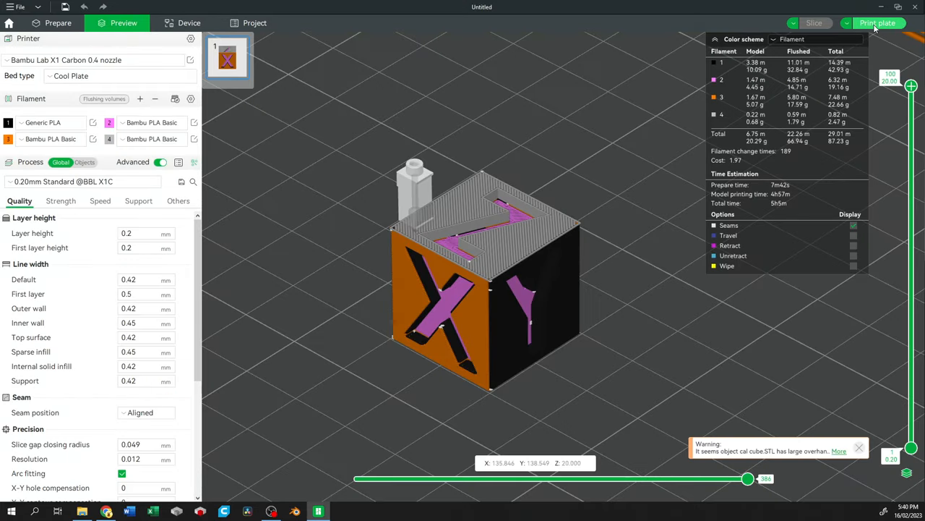
In the Send print job dialog, remap the first filament's AMS slot and switch off flow calibration.
{"action": "left_click", "coordinate": [877, 23]}
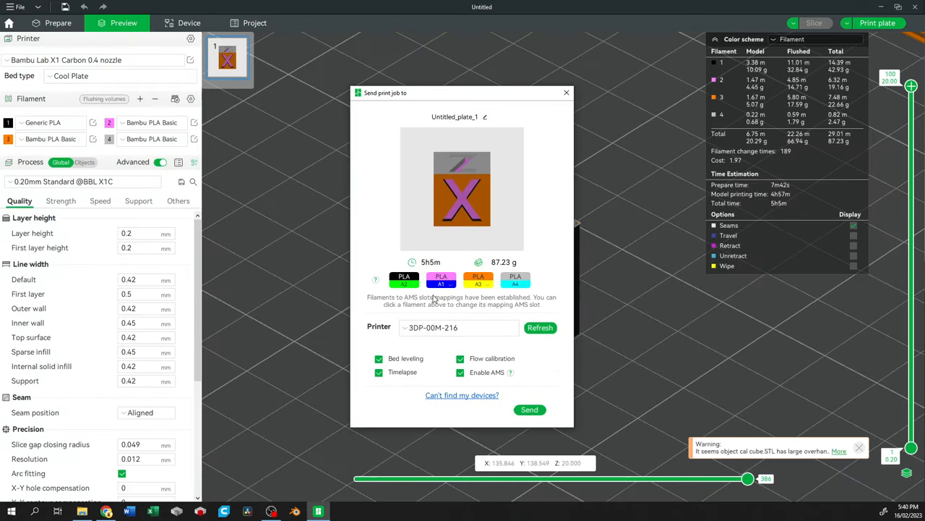
{"action": "mouse_move", "coordinate": [448, 289]}
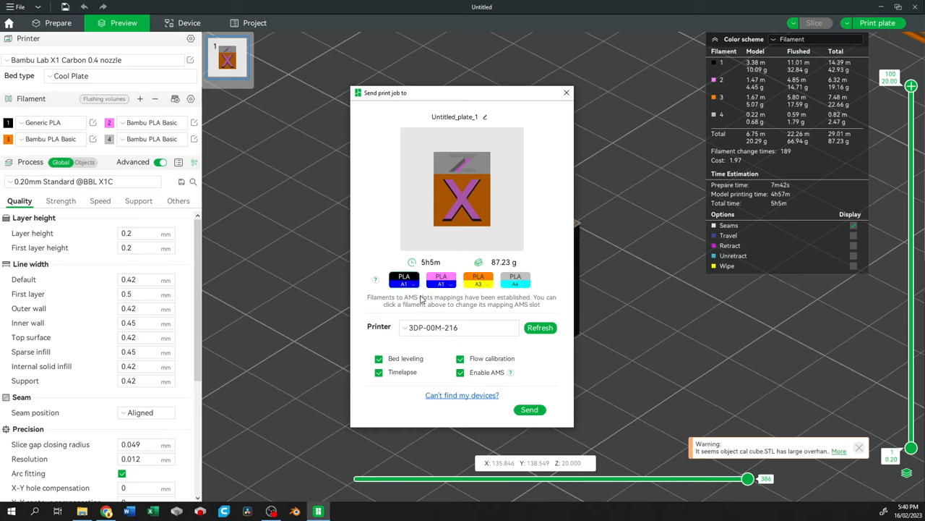
{"action": "left_click", "coordinate": [477, 278]}
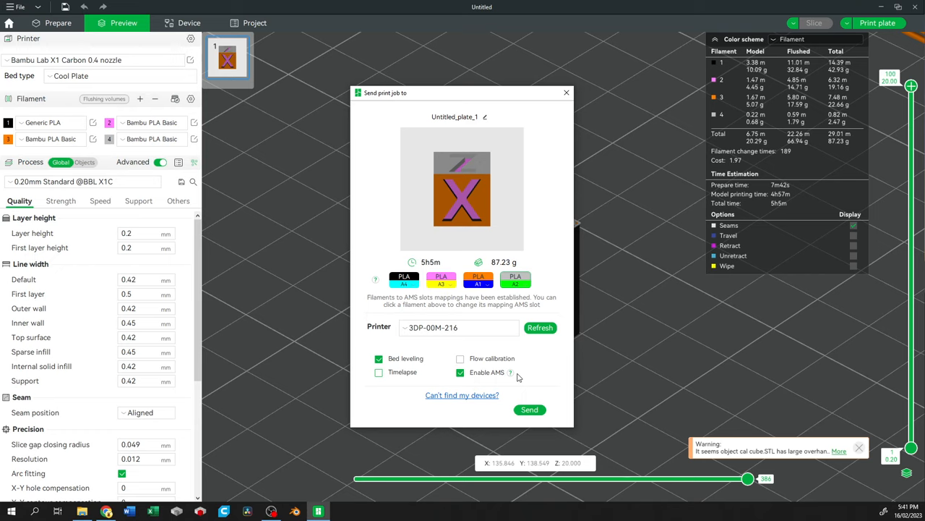
{"action": "mouse_move", "coordinate": [412, 369]}
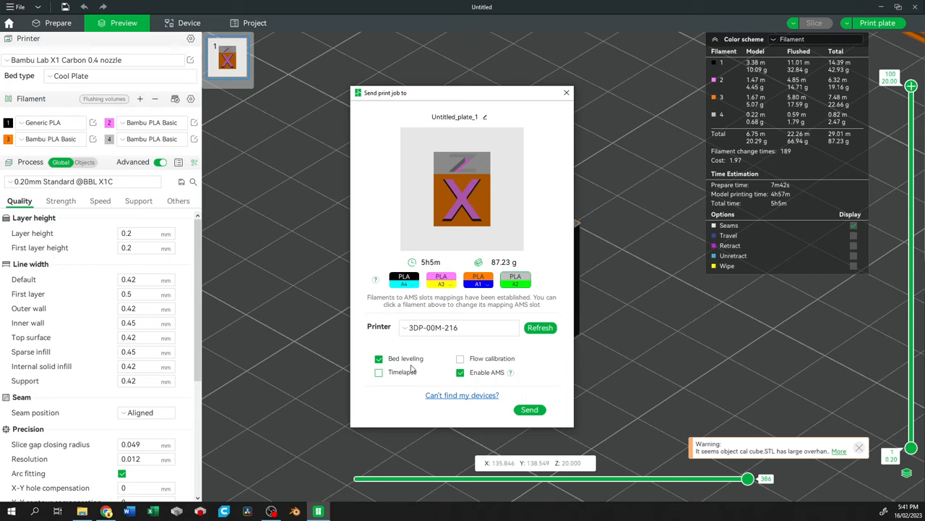
{"action": "mouse_move", "coordinate": [408, 358]}
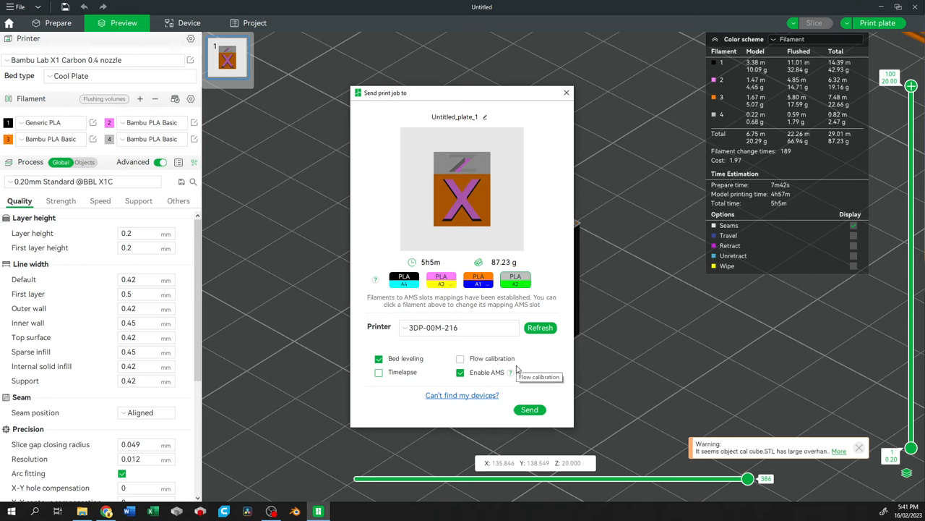
{"action": "mouse_move", "coordinate": [375, 387]}
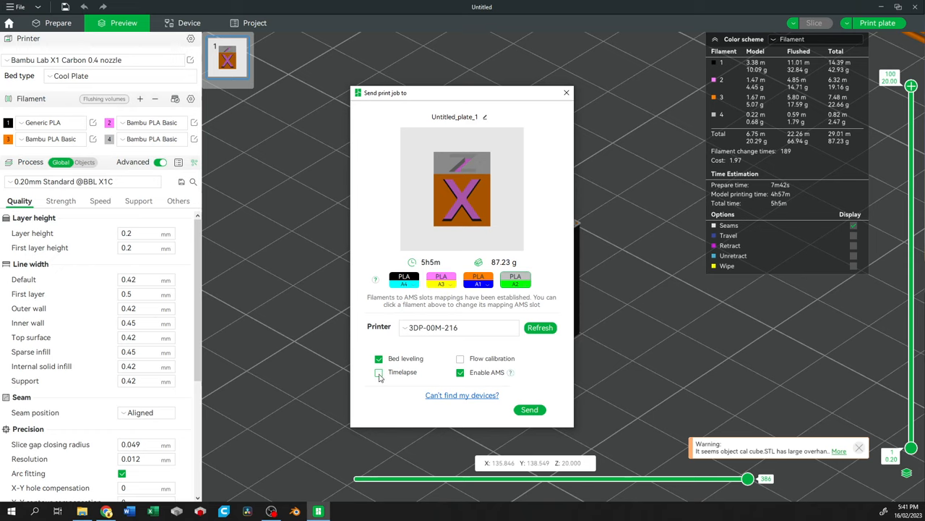
{"action": "left_click", "coordinate": [379, 372]}
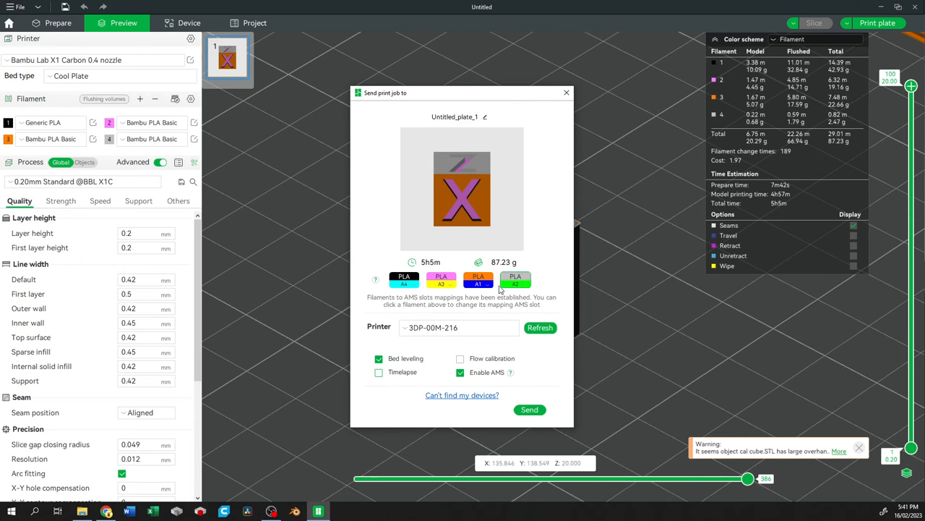
Close the Send print job dialog to show the sliced painted cube again.
{"action": "left_click", "coordinate": [566, 92]}
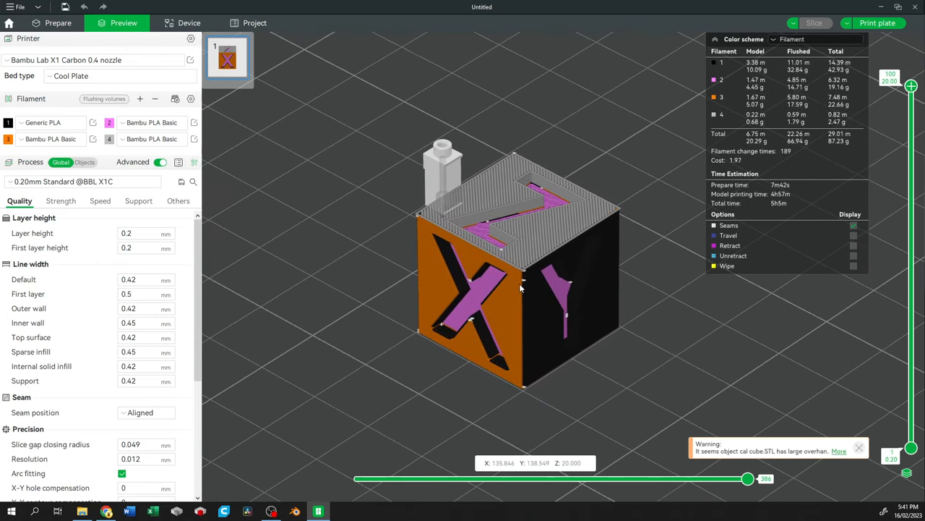
{"action": "mouse_move", "coordinate": [465, 214]}
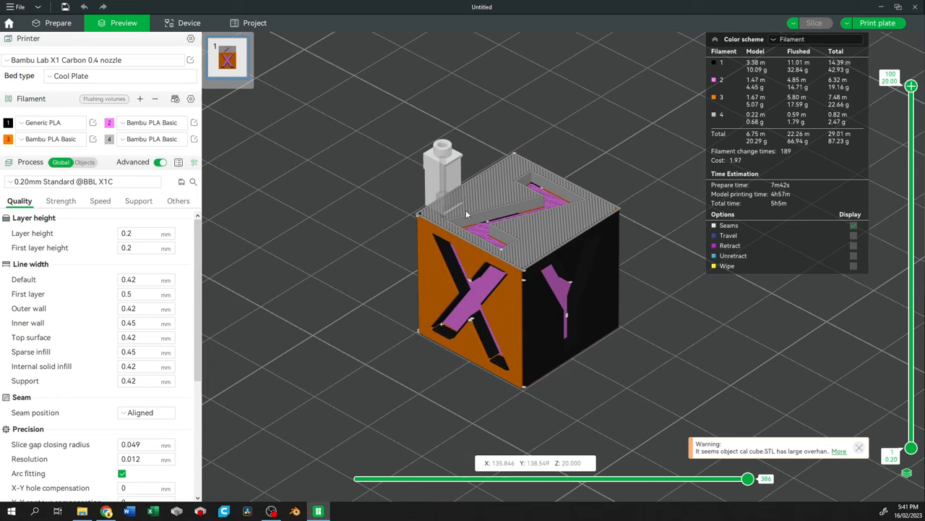
{"action": "mouse_move", "coordinate": [405, 288]}
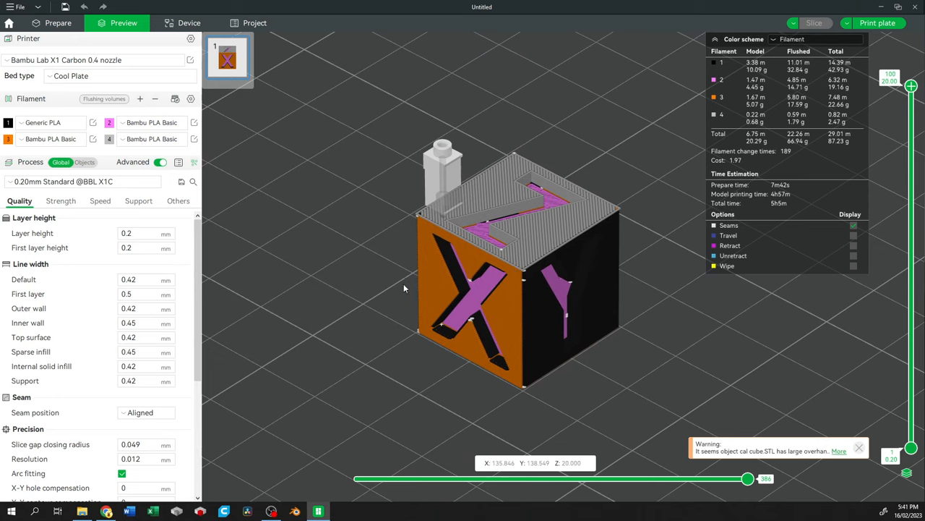
{"action": "mouse_move", "coordinate": [575, 341]}
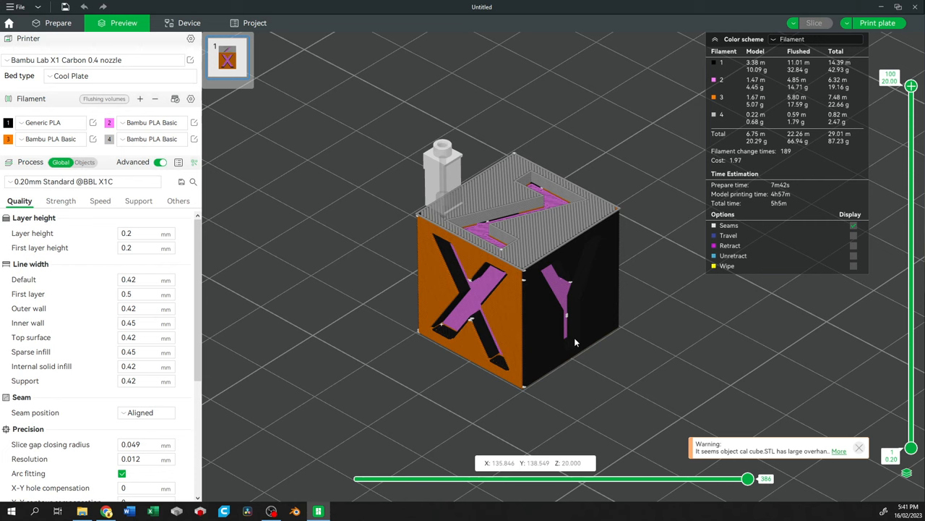